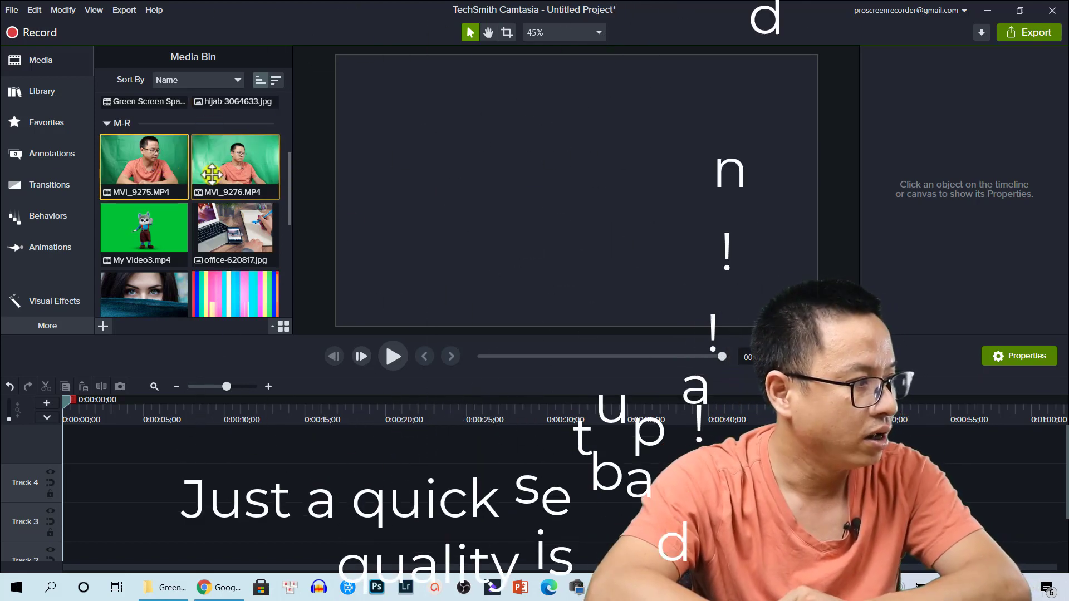
{"action": "mouse_move", "coordinate": [236, 182]}
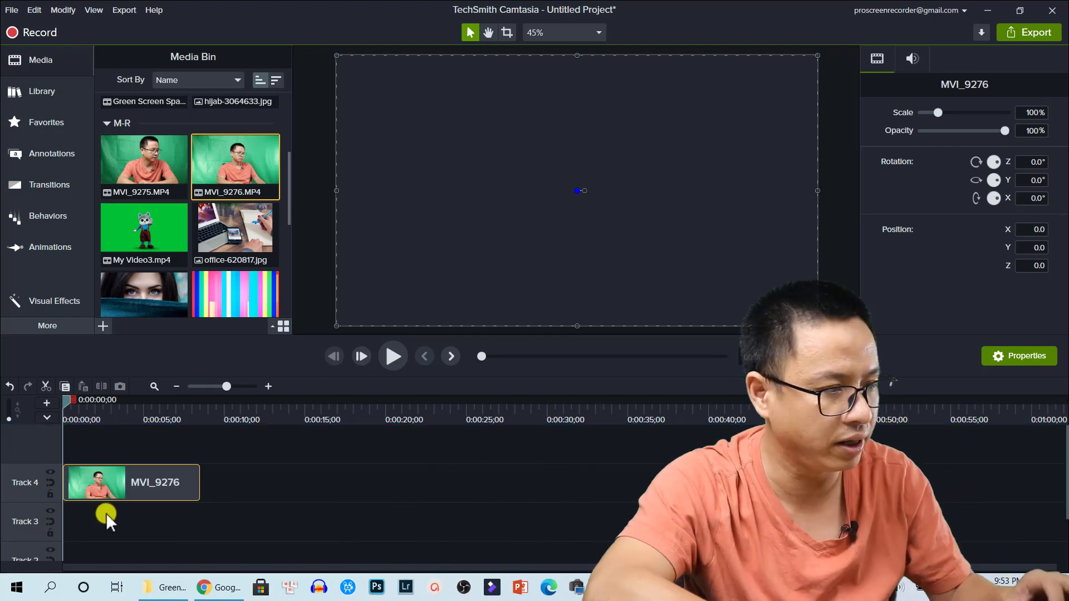
Step: Deselect the MVI_9276 clip after dropping it onto Track 4
{"action": "left_click", "coordinate": [393, 356]}
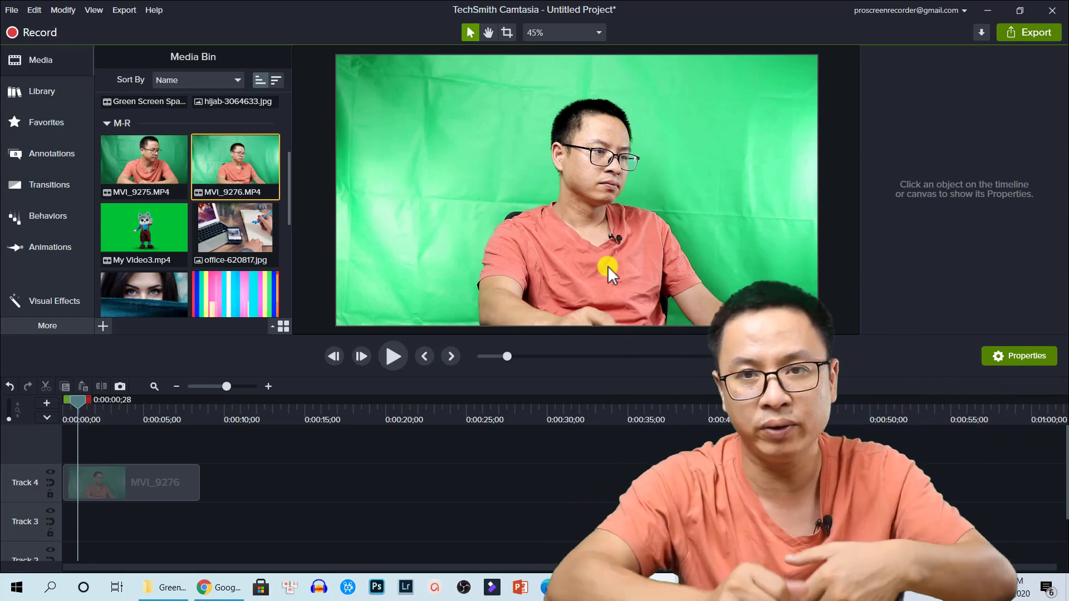
{"action": "mouse_move", "coordinate": [679, 210]}
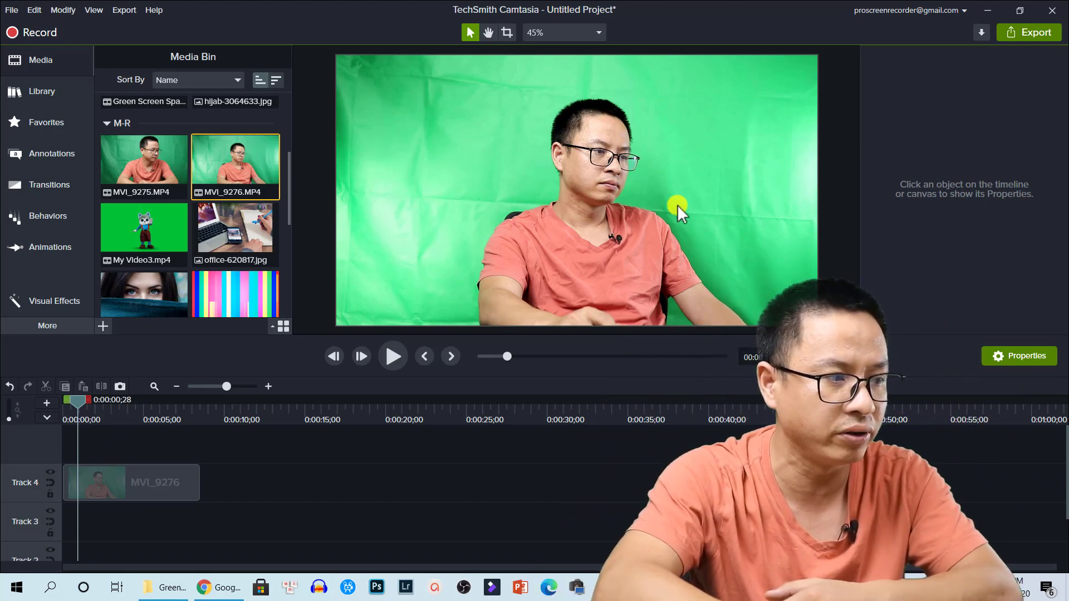
{"action": "mouse_move", "coordinate": [789, 202]}
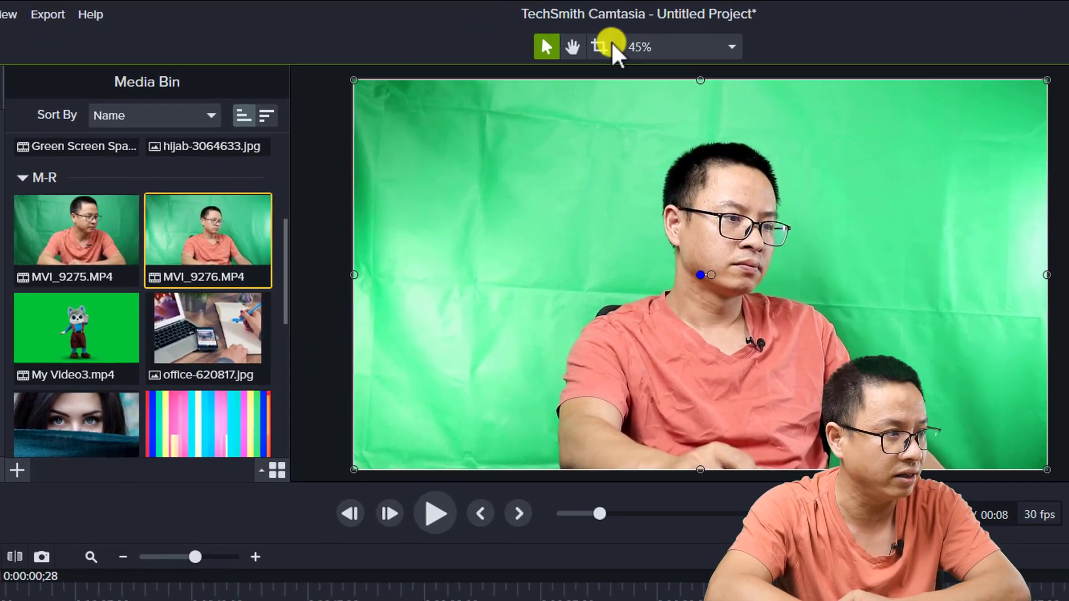
{"action": "mouse_move", "coordinate": [602, 47]}
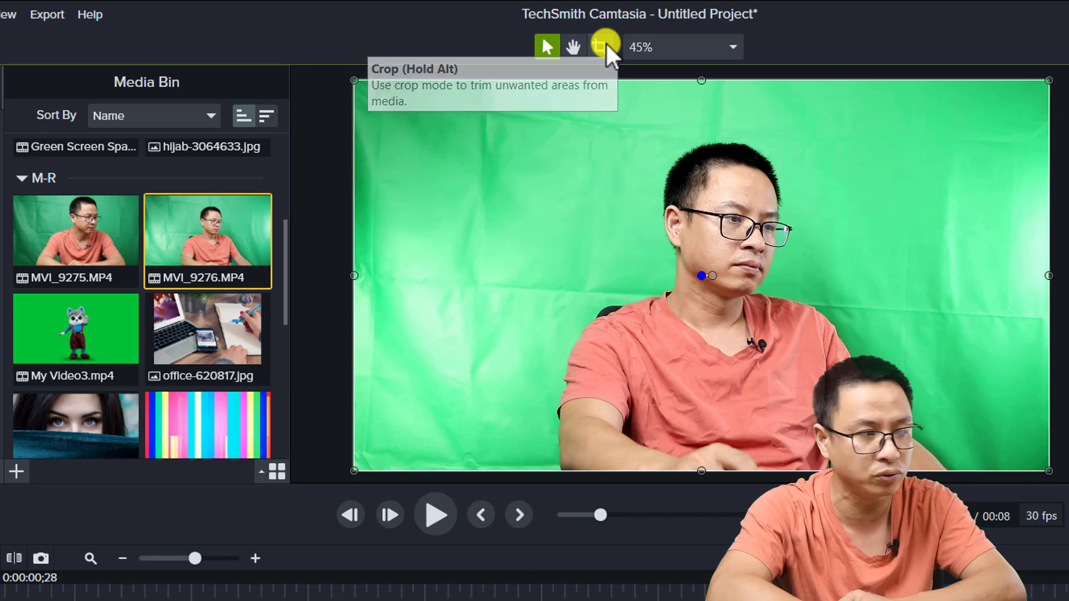
Step: Crop the extra green off the MVI_9276 clip's right side on the canvas
{"action": "left_click", "coordinate": [600, 46]}
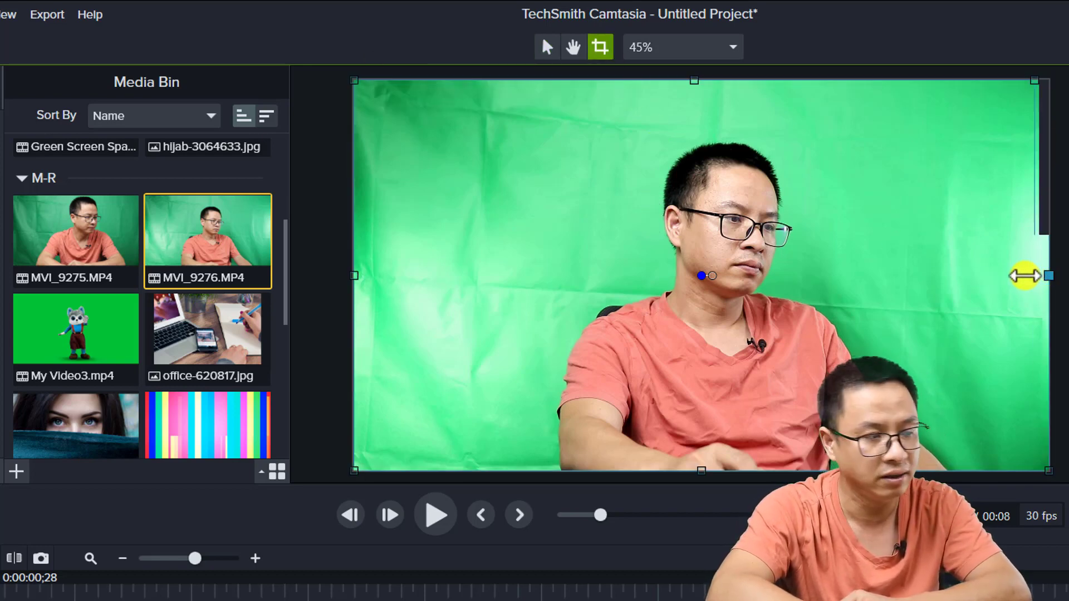
{"action": "left_click_drag", "start_coordinate": [1047, 275], "coordinate": [966, 276]}
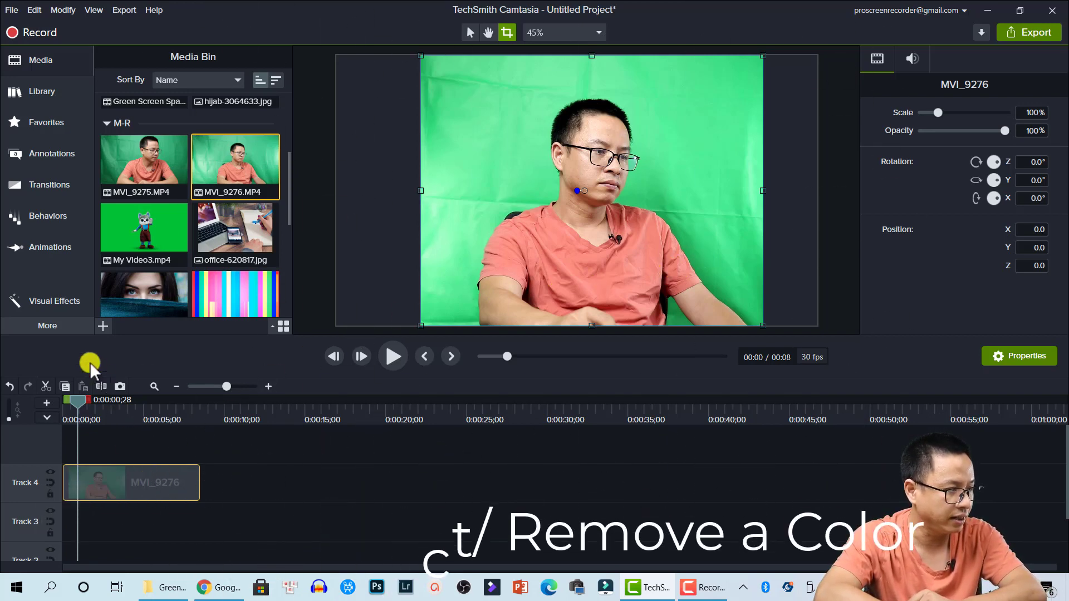
{"action": "mouse_move", "coordinate": [50, 302]}
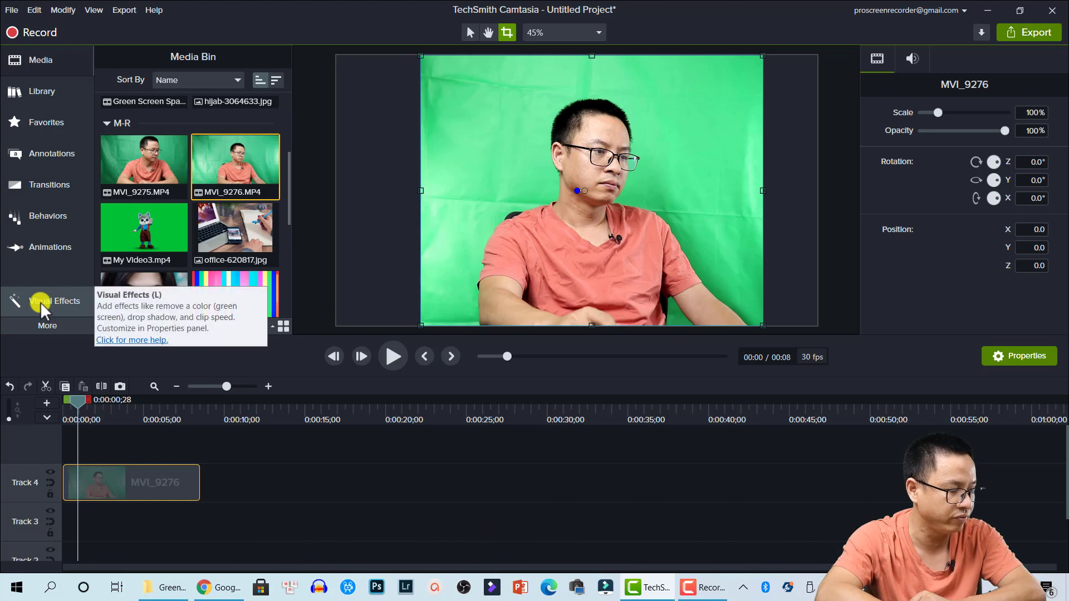
Step: Open Visual Effects to apply Remove a Color to the MVI_9276 clip
{"action": "left_click", "coordinate": [54, 301]}
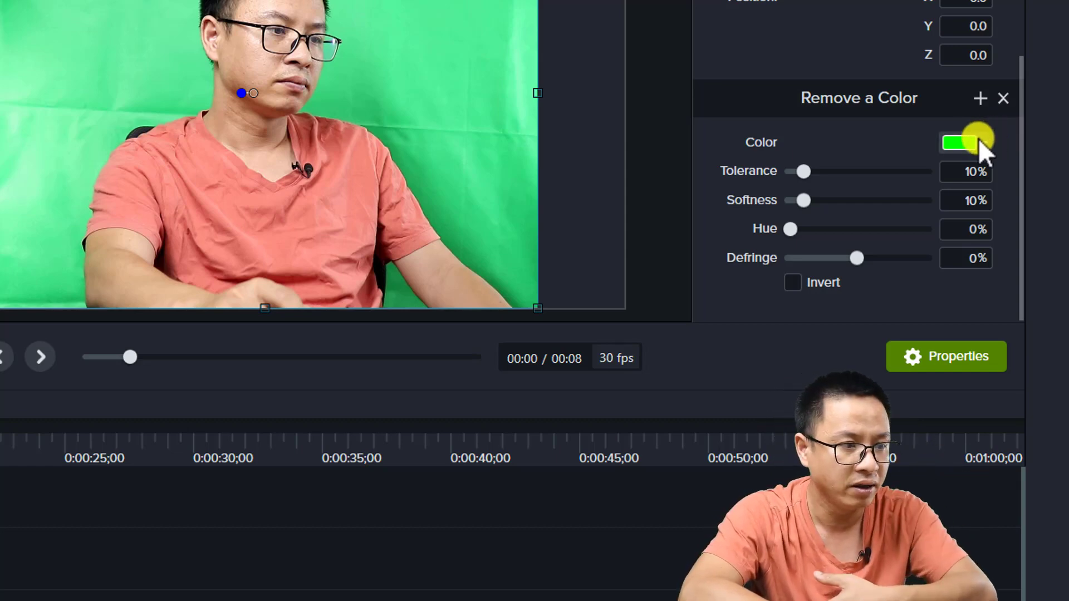
Step: Sample the backdrop green #34C772 from the canvas as the colour to remove
{"action": "left_click", "coordinate": [962, 142]}
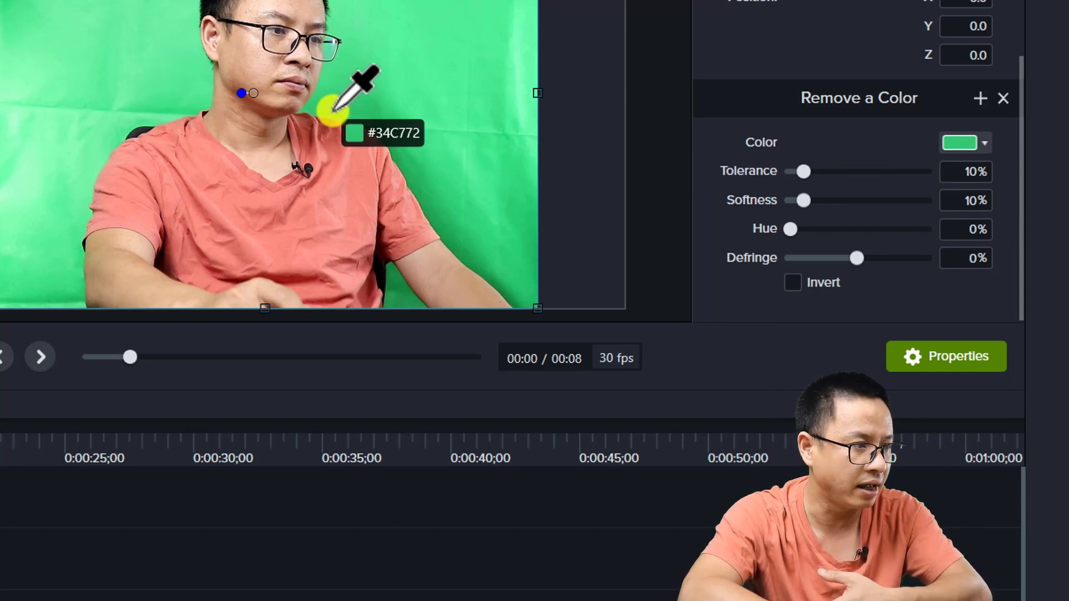
{"action": "left_click", "coordinate": [330, 109]}
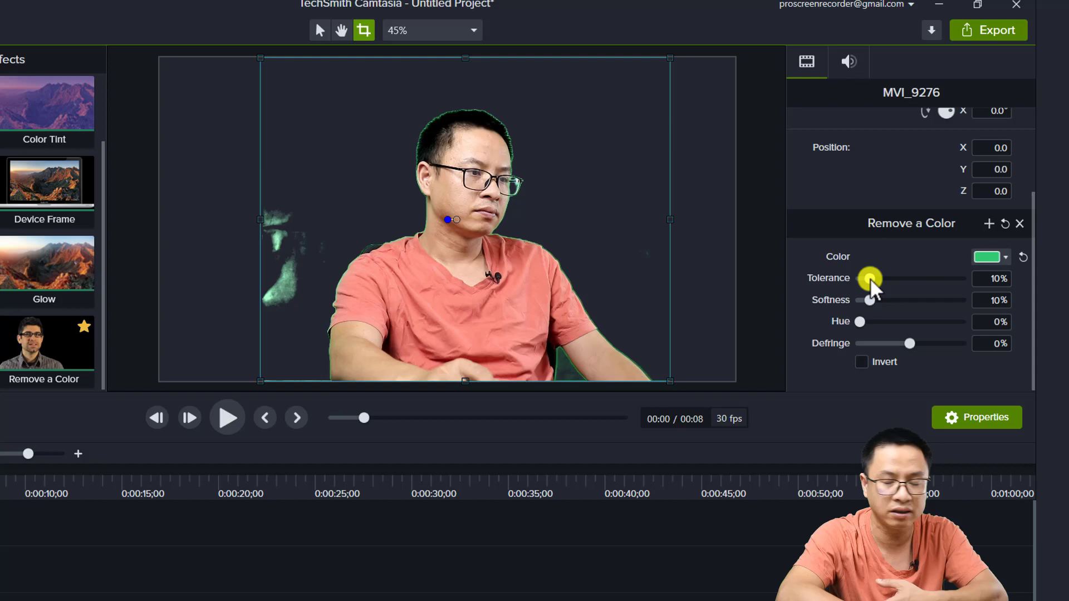
Step: Set Remove a Color tolerance to 24% and softness to 18%
{"action": "left_click_drag", "start_coordinate": [871, 279], "coordinate": [884, 278]}
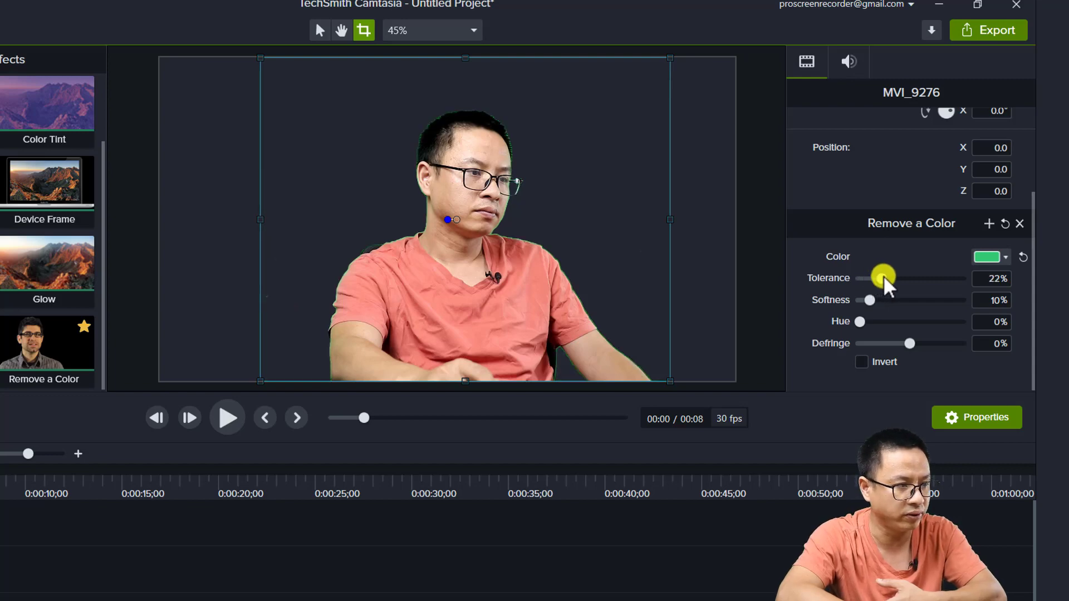
{"action": "left_click_drag", "start_coordinate": [883, 279], "coordinate": [886, 278]}
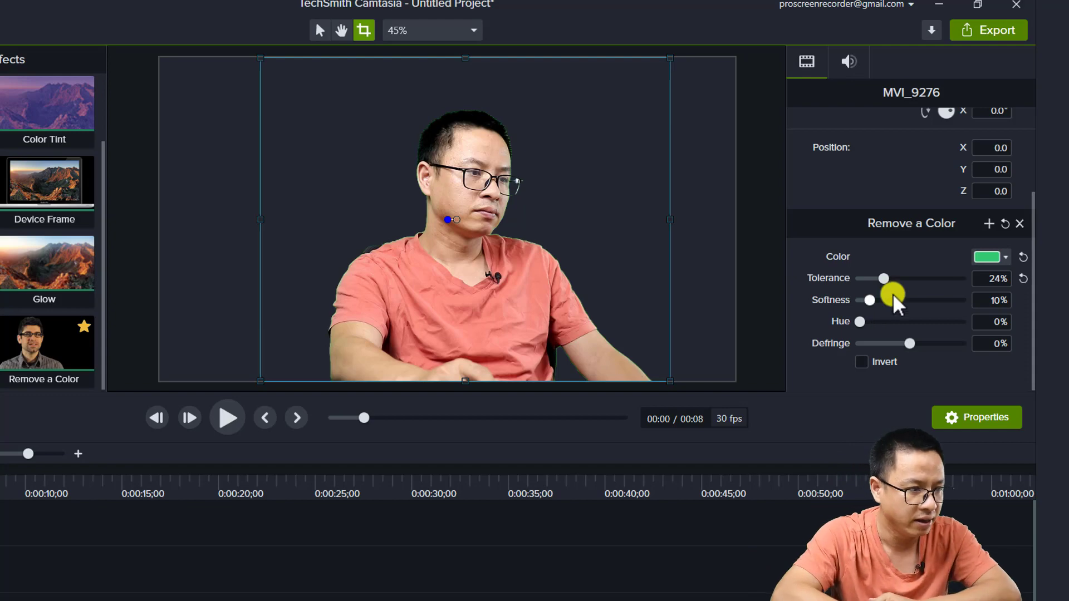
{"action": "left_click_drag", "start_coordinate": [892, 299], "coordinate": [872, 299]}
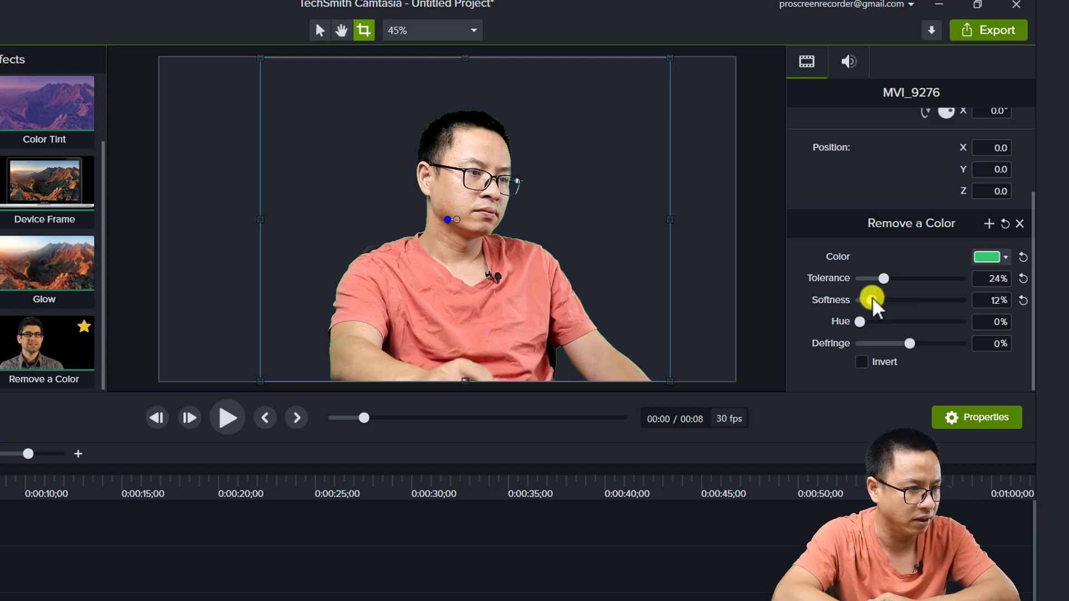
{"action": "left_click_drag", "start_coordinate": [872, 300], "coordinate": [880, 300]}
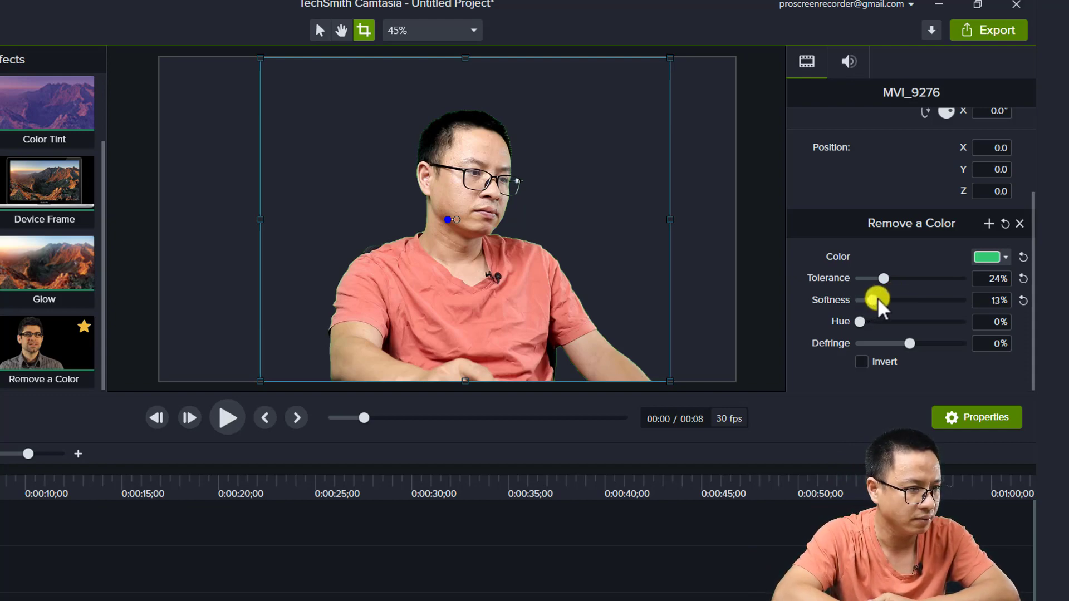
{"action": "left_click_drag", "start_coordinate": [878, 300], "coordinate": [879, 300]}
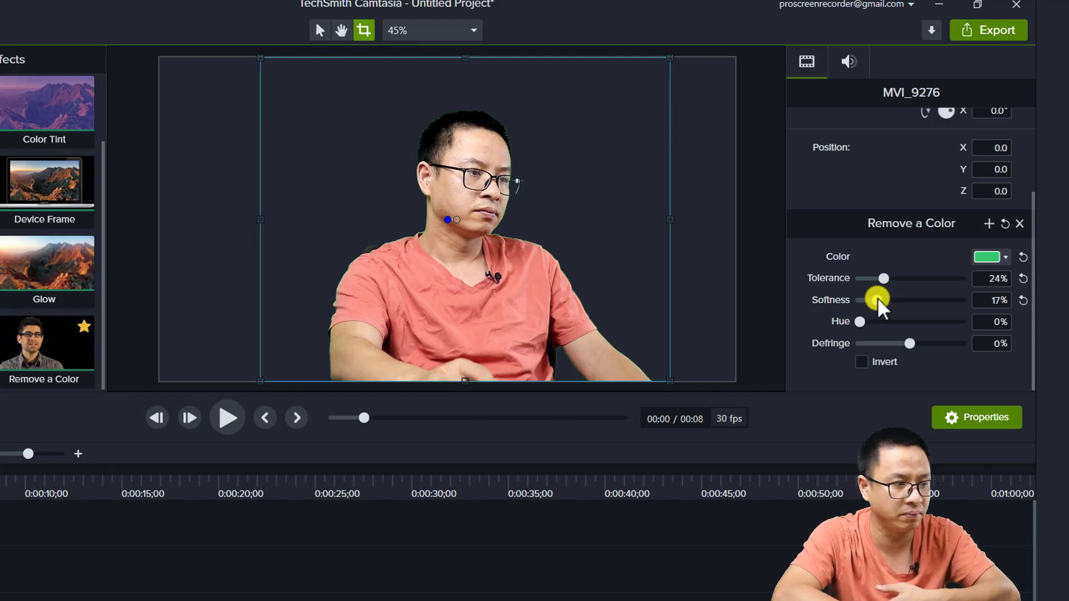
{"action": "left_click_drag", "start_coordinate": [878, 300], "coordinate": [879, 300]}
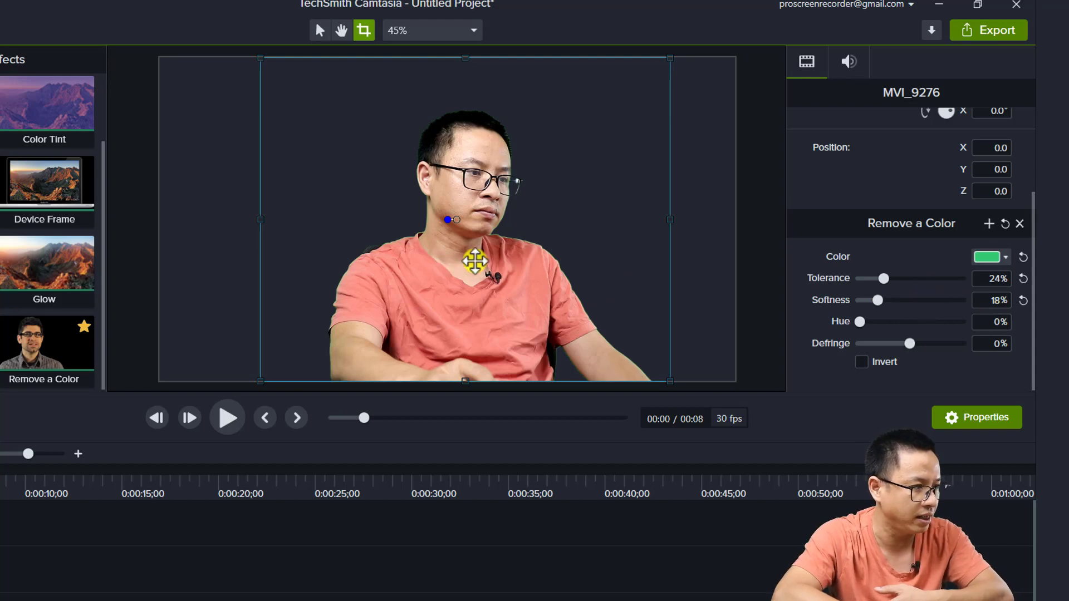
{"action": "mouse_move", "coordinate": [779, 349]}
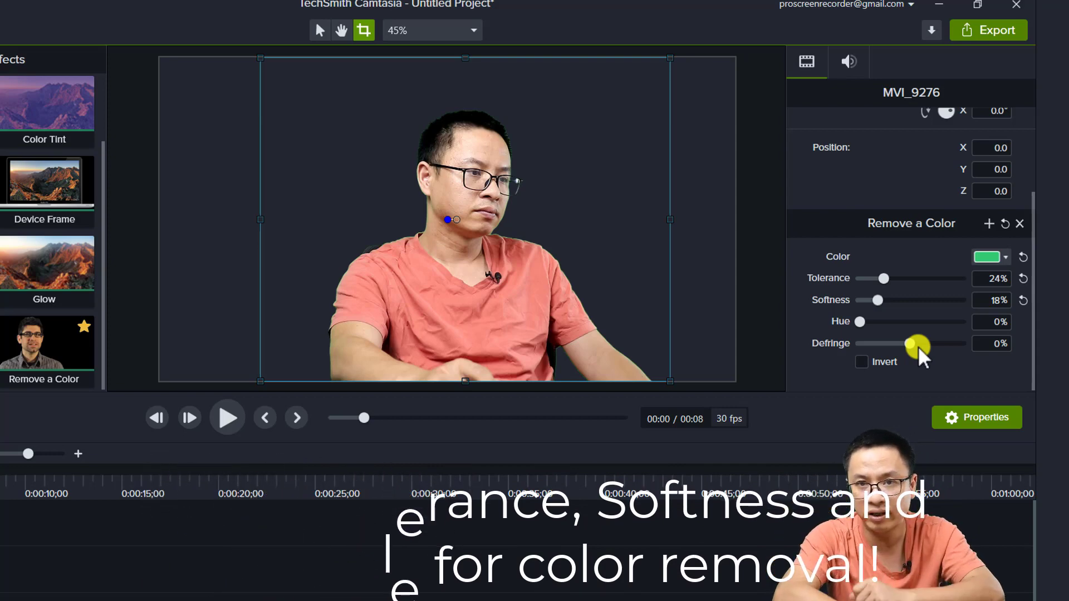
Step: Try Remove a Color defringe values from -4% to 80%, settling on 5%
{"action": "left_click_drag", "start_coordinate": [918, 343], "coordinate": [911, 344]}
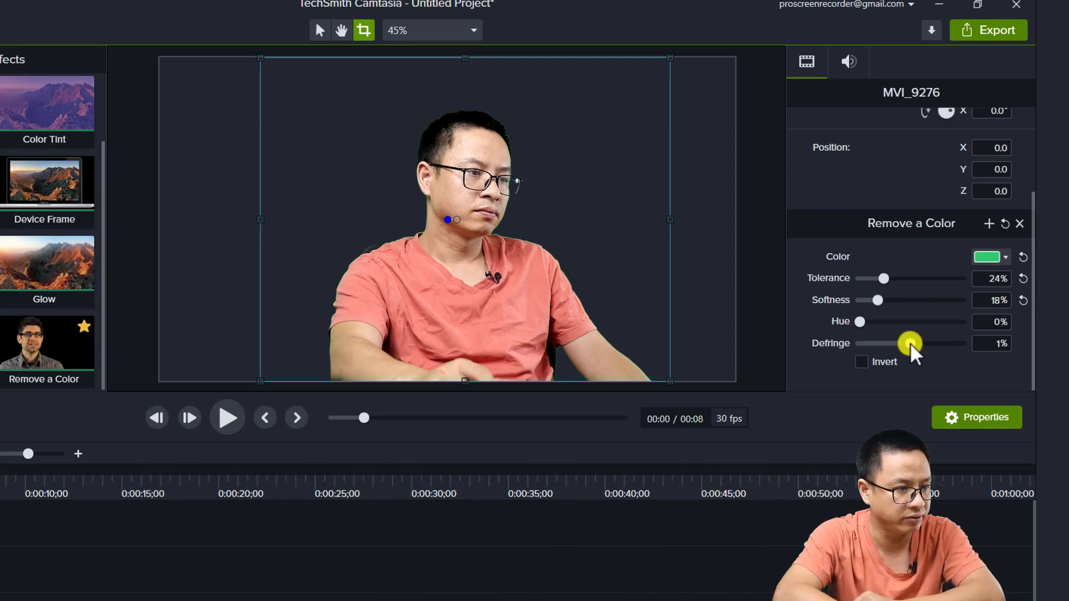
{"action": "left_click_drag", "start_coordinate": [906, 343], "coordinate": [914, 343]}
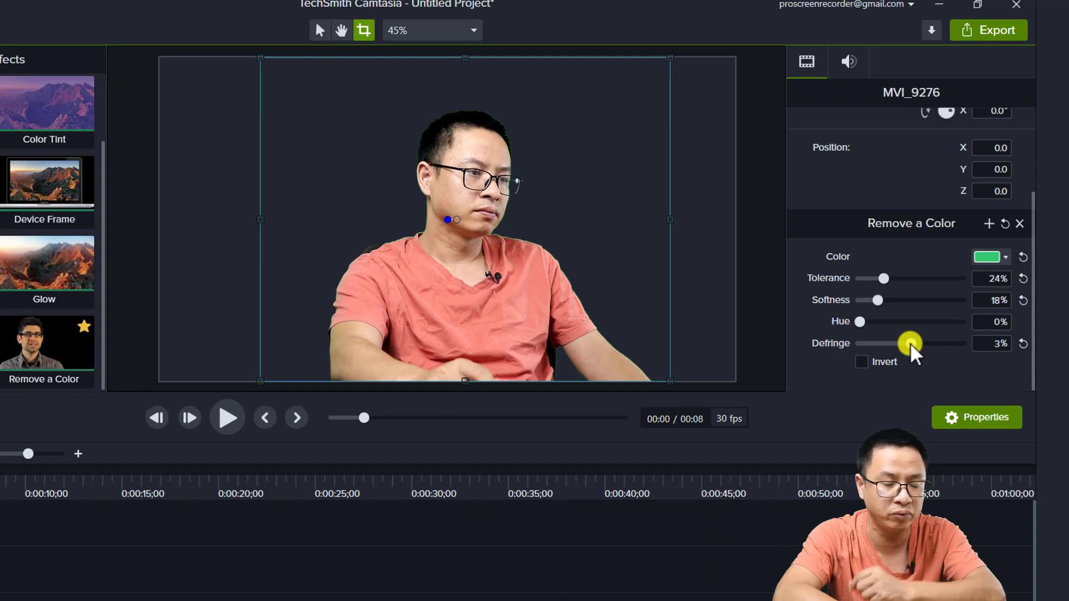
{"action": "left_click_drag", "start_coordinate": [911, 343], "coordinate": [917, 343]}
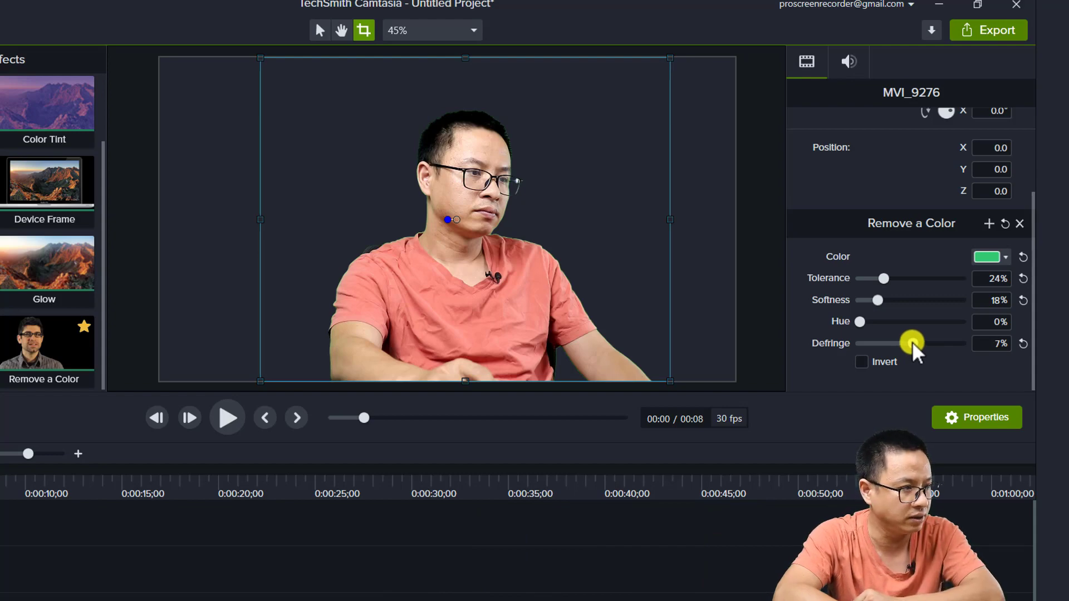
{"action": "left_click_drag", "start_coordinate": [911, 343], "coordinate": [920, 339]}
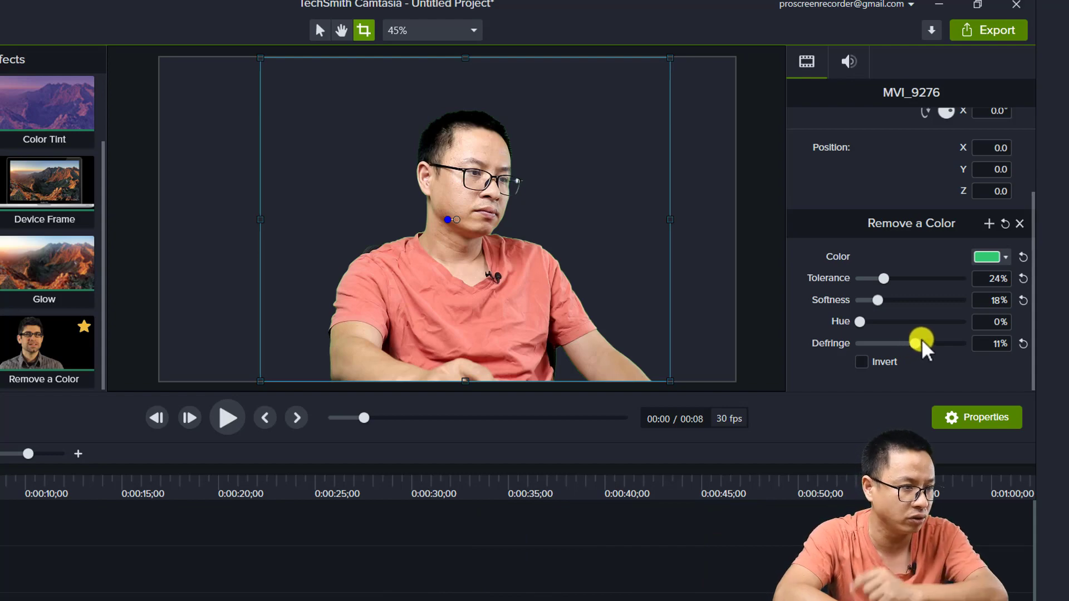
{"action": "left_click_drag", "start_coordinate": [920, 343], "coordinate": [950, 343]}
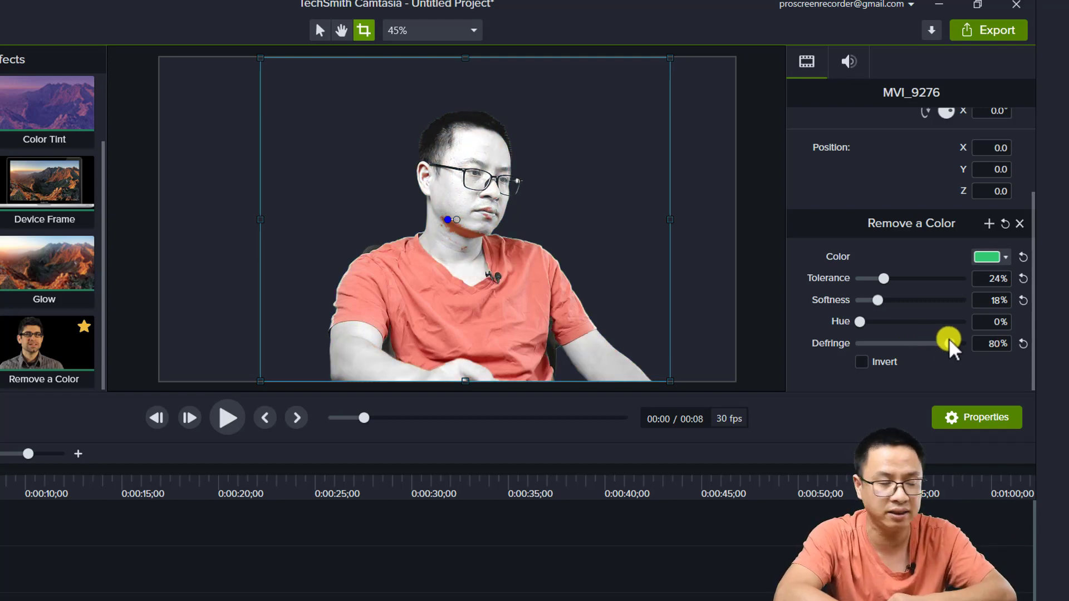
{"action": "left_click_drag", "start_coordinate": [950, 343], "coordinate": [917, 343]}
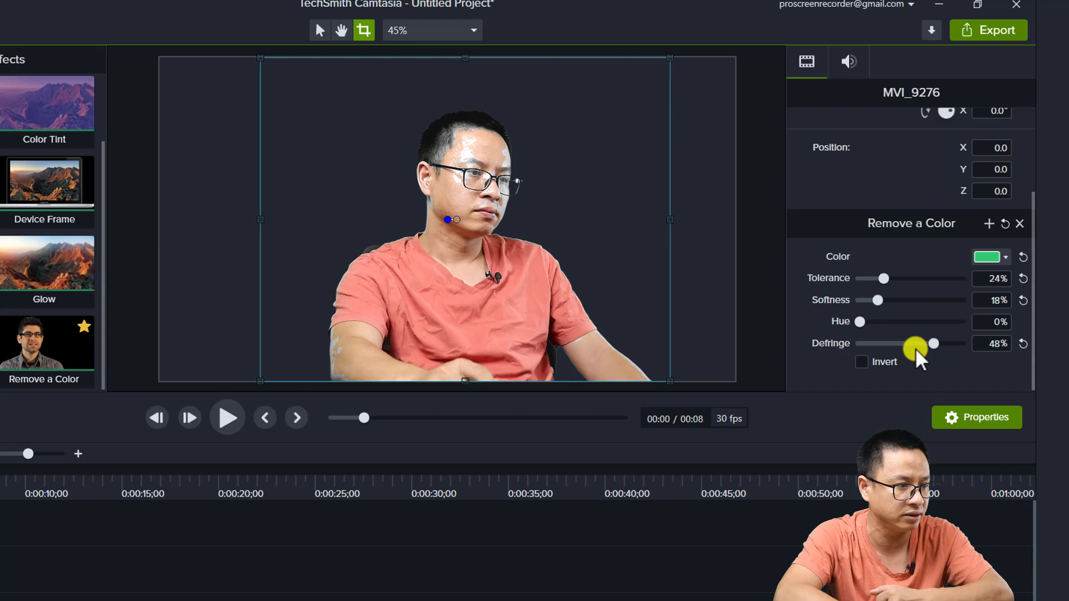
{"action": "left_click_drag", "start_coordinate": [932, 344], "coordinate": [910, 343]}
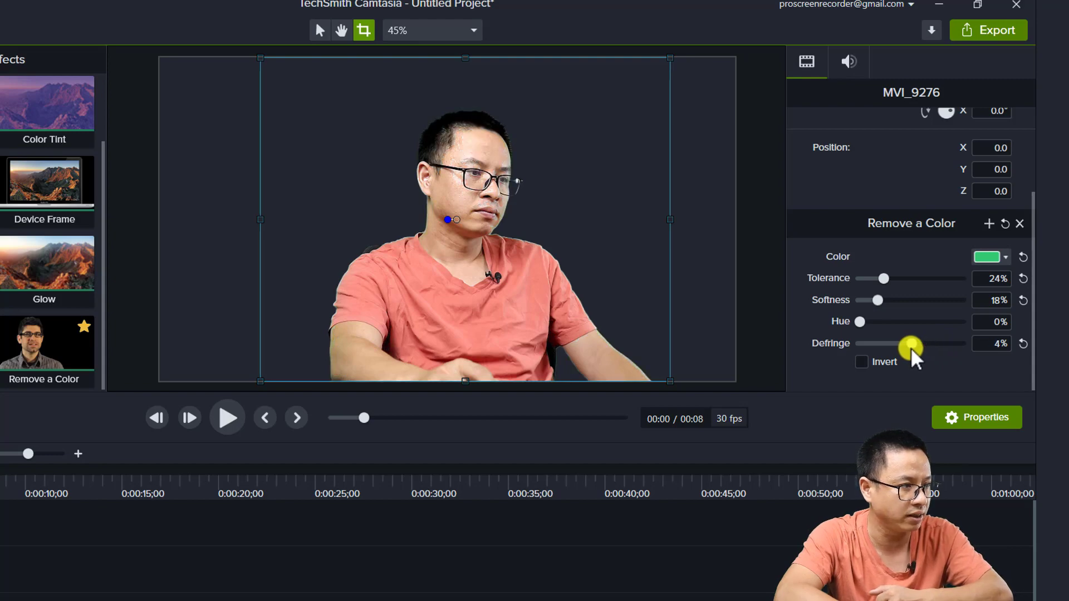
{"action": "left_click_drag", "start_coordinate": [912, 343], "coordinate": [903, 343]}
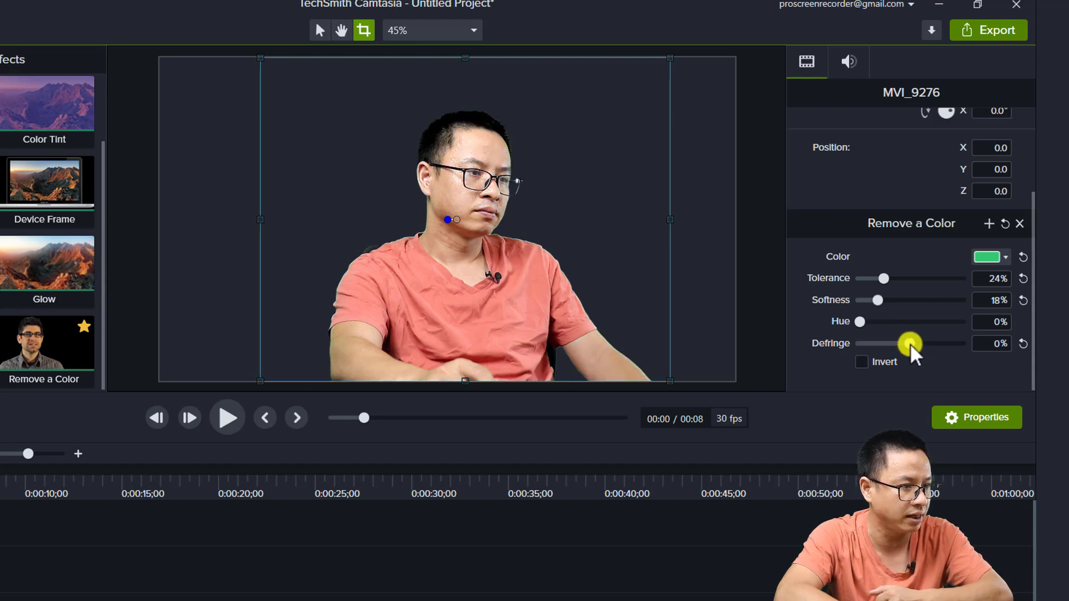
{"action": "left_click_drag", "start_coordinate": [883, 343], "coordinate": [911, 343]}
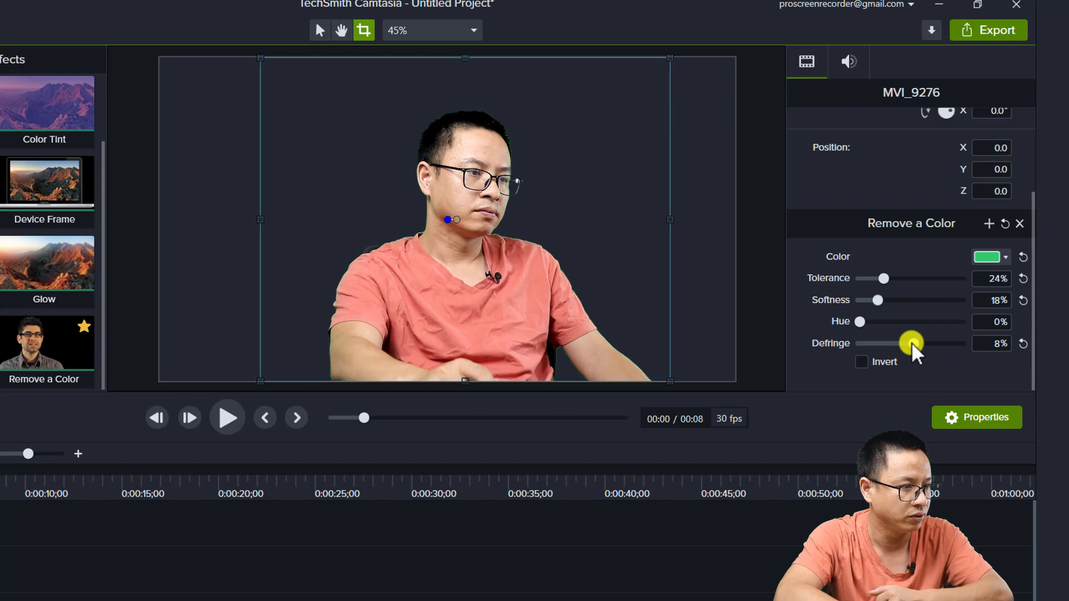
{"action": "left_click_drag", "start_coordinate": [911, 343], "coordinate": [905, 343]}
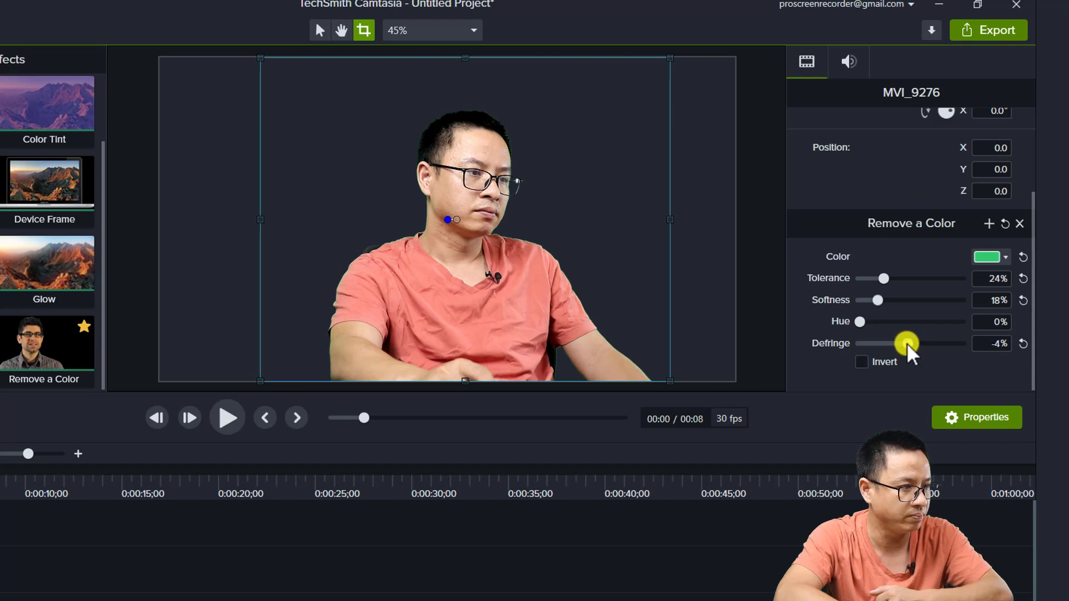
{"action": "mouse_move", "coordinate": [916, 345]}
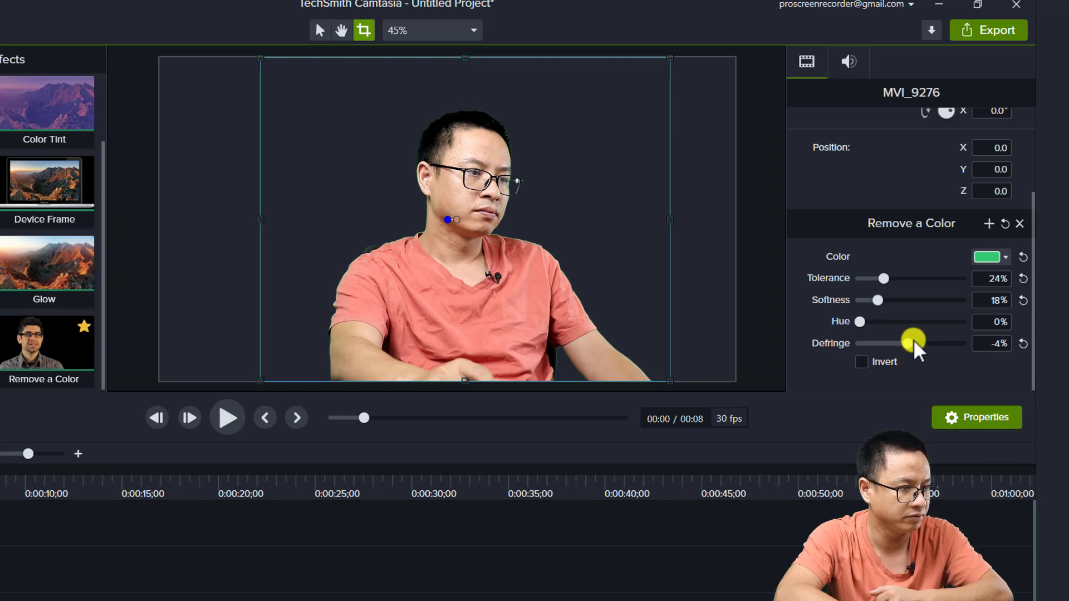
{"action": "left_click_drag", "start_coordinate": [886, 343], "coordinate": [917, 343]}
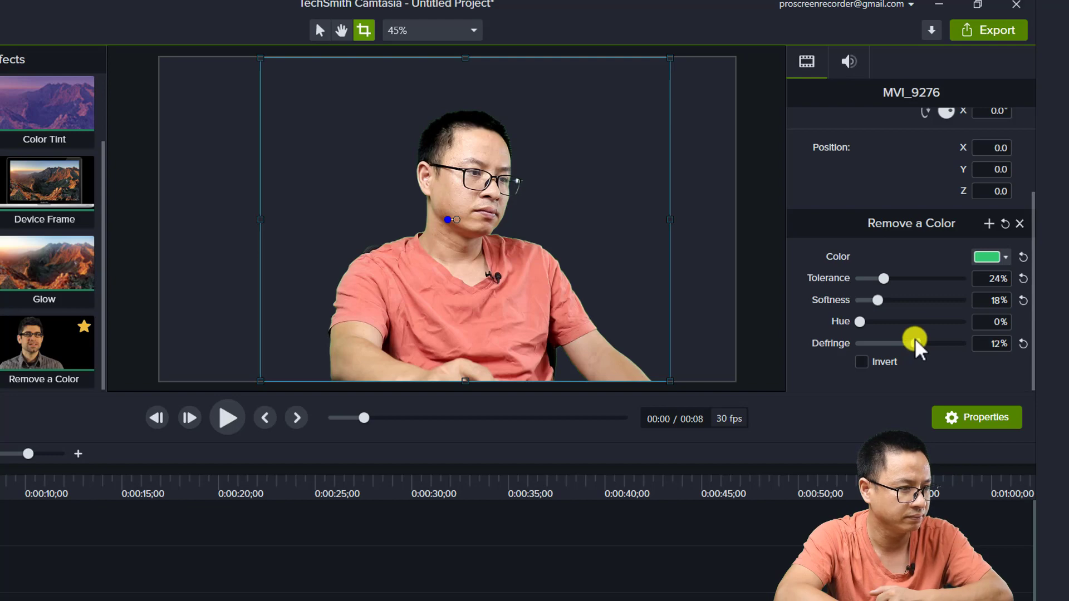
{"action": "left_click_drag", "start_coordinate": [917, 343], "coordinate": [897, 343]}
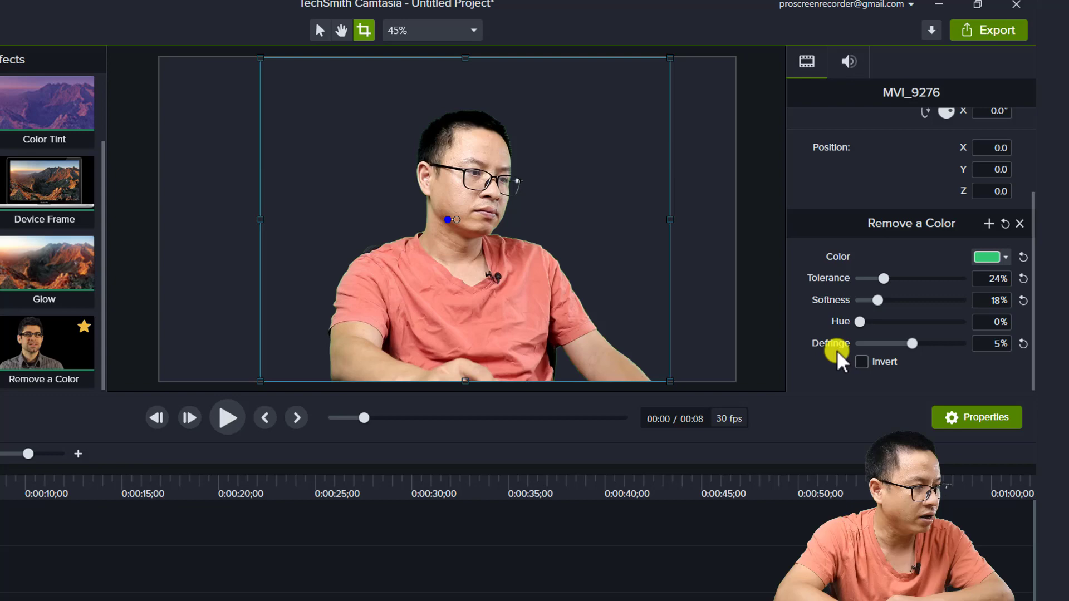
{"action": "mouse_move", "coordinate": [539, 189]}
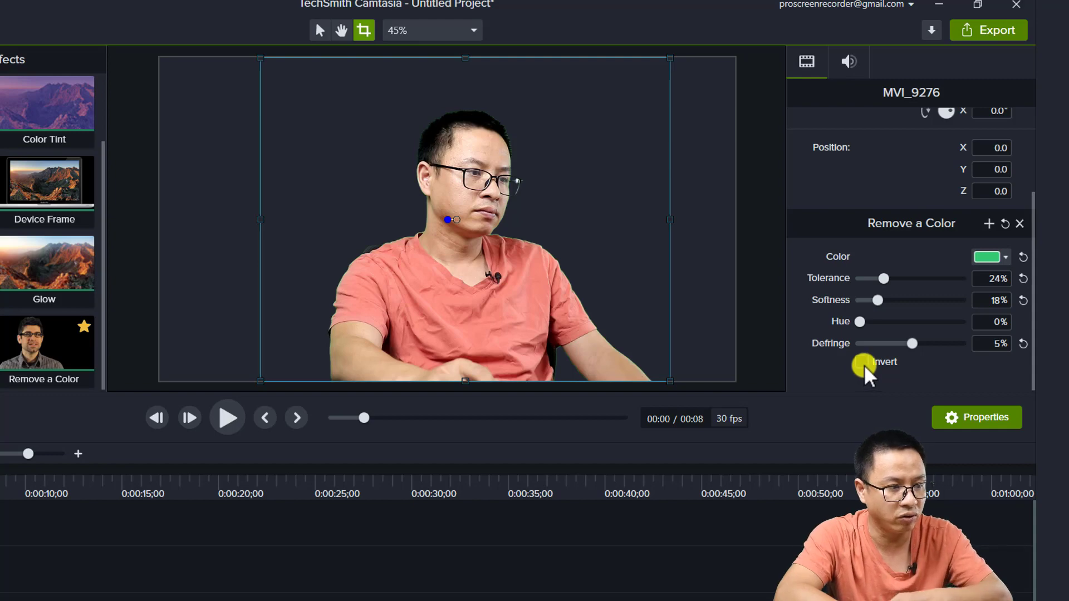
{"action": "left_click", "coordinate": [861, 362]}
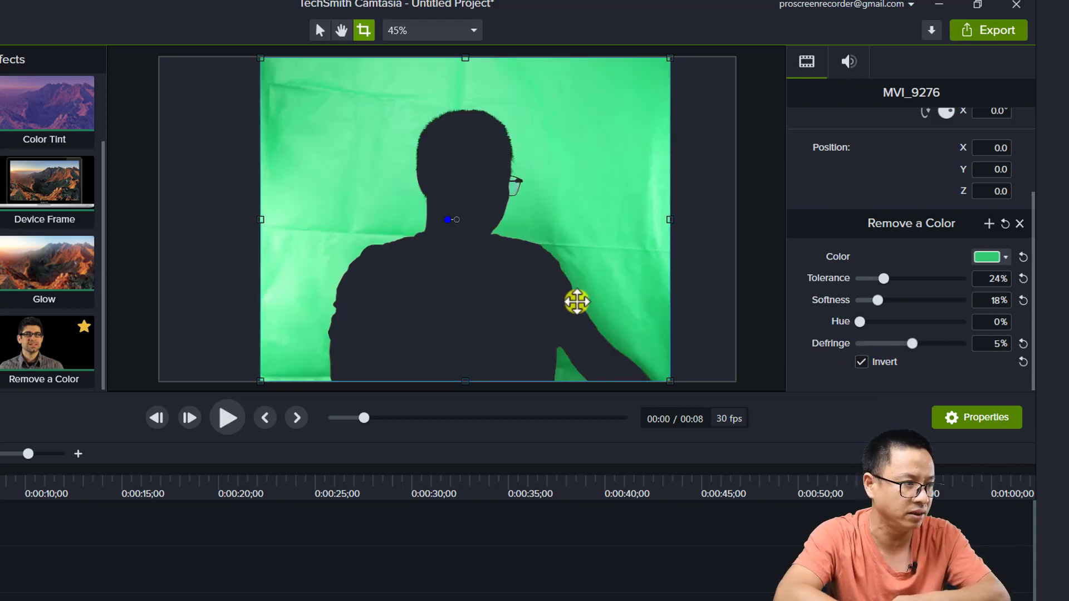
{"action": "mouse_move", "coordinate": [717, 357]}
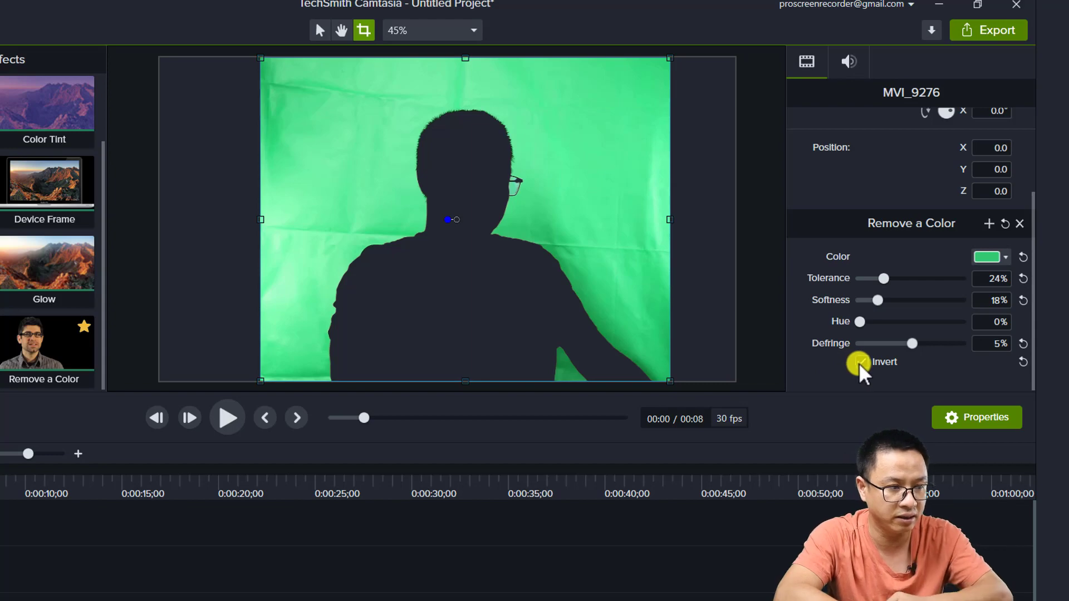
{"action": "left_click", "coordinate": [862, 362]}
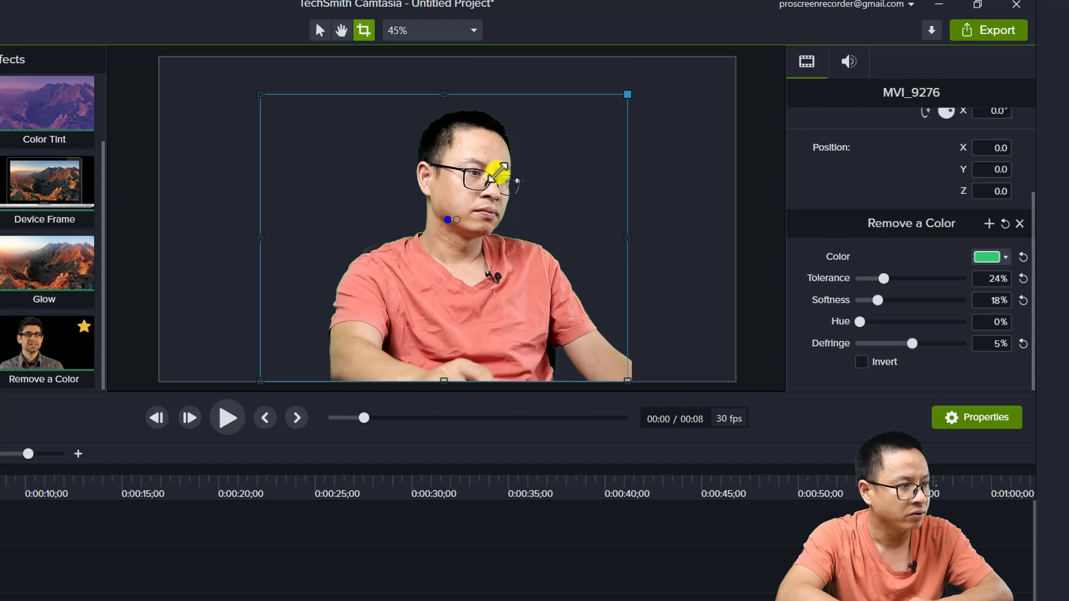
Step: Scale down the keyed presenter and move it to position 558, -266.4 at lower right
{"action": "left_click_drag", "start_coordinate": [497, 171], "coordinate": [647, 133]}
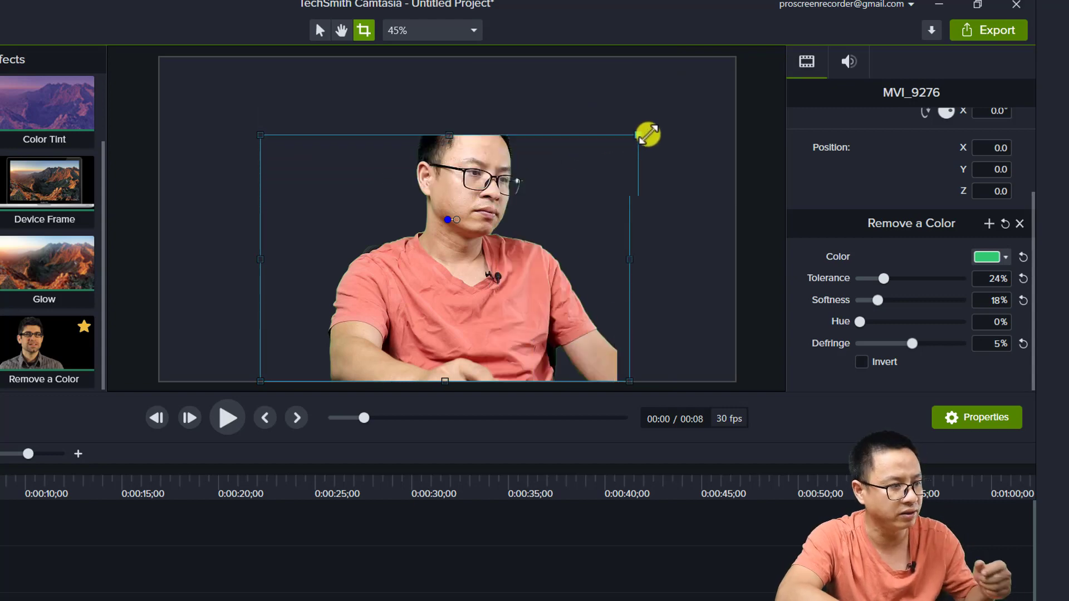
{"action": "left_click_drag", "start_coordinate": [646, 134], "coordinate": [683, 106]}
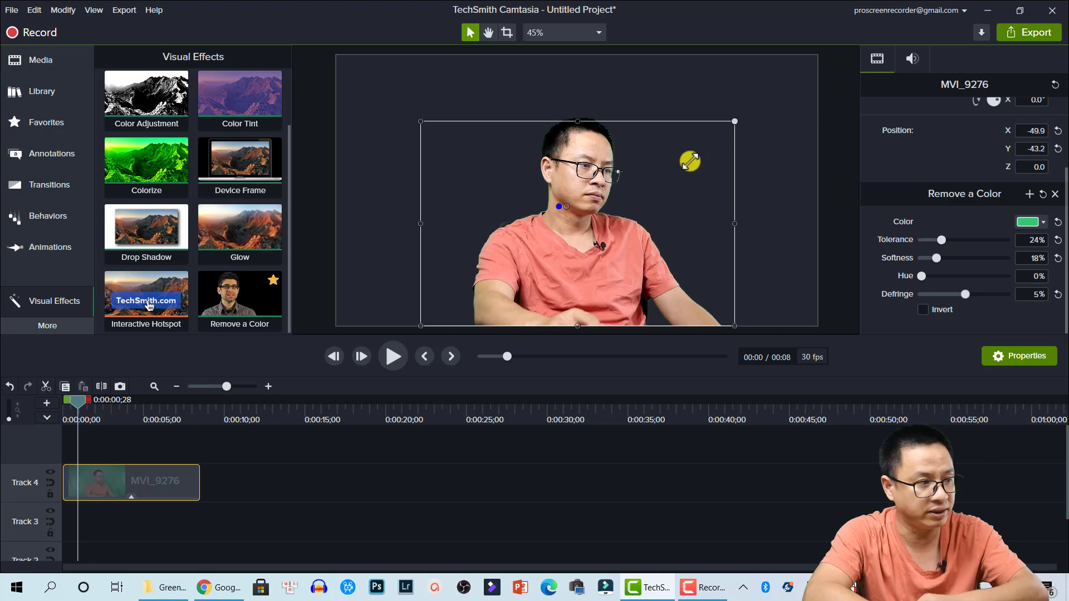
{"action": "left_click_drag", "start_coordinate": [577, 204], "coordinate": [693, 242]}
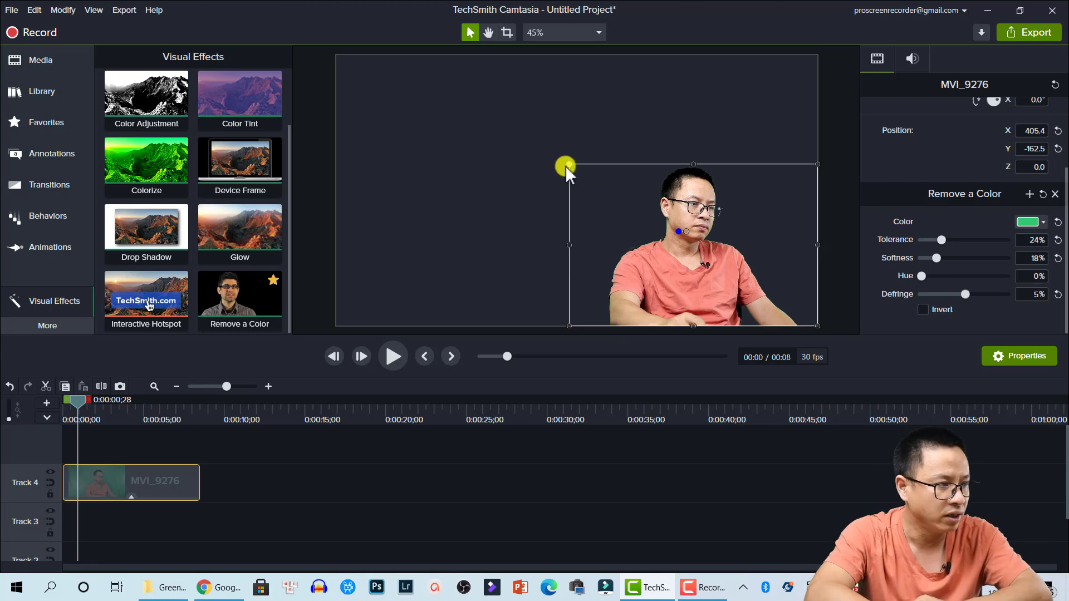
{"action": "left_click_drag", "start_coordinate": [565, 167], "coordinate": [643, 210]}
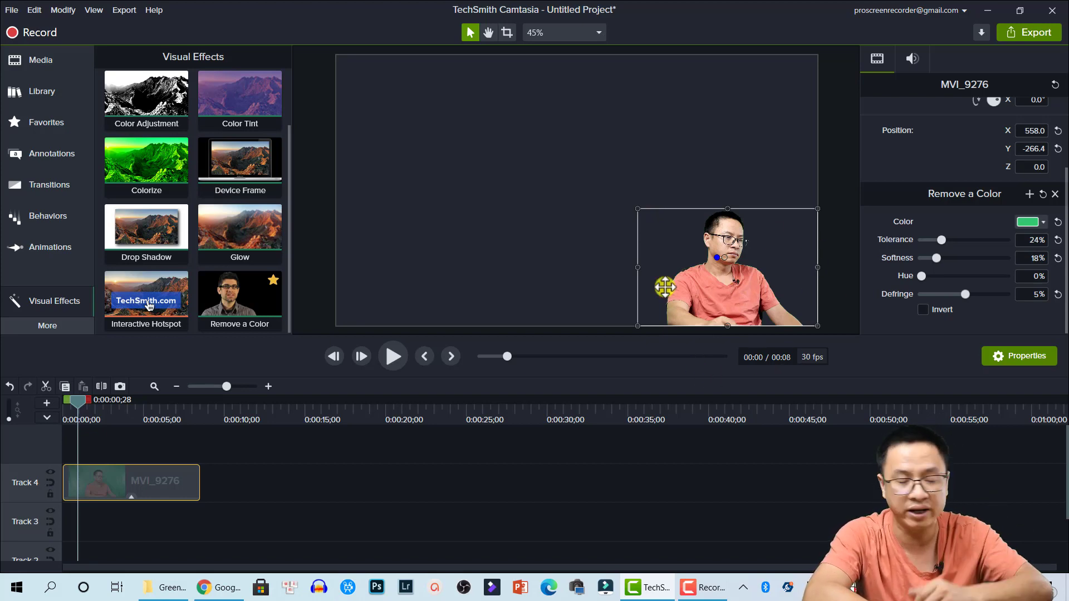
{"action": "mouse_move", "coordinate": [141, 252]}
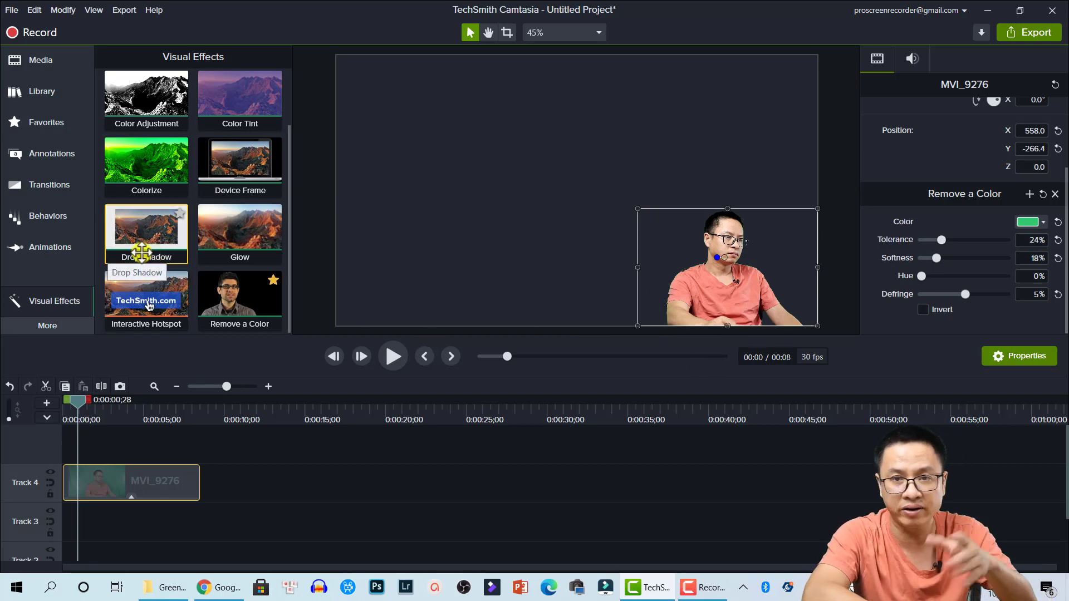
{"action": "mouse_move", "coordinate": [50, 126]}
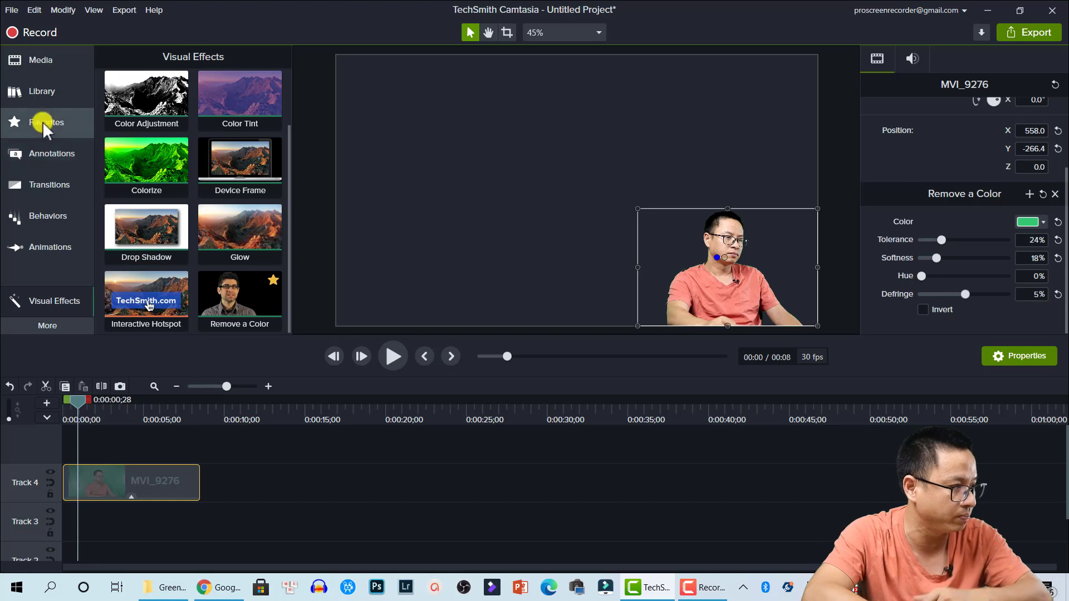
Step: Place office-620817.jpg on Track 3 below the presenter and select it
{"action": "left_click", "coordinate": [35, 60]}
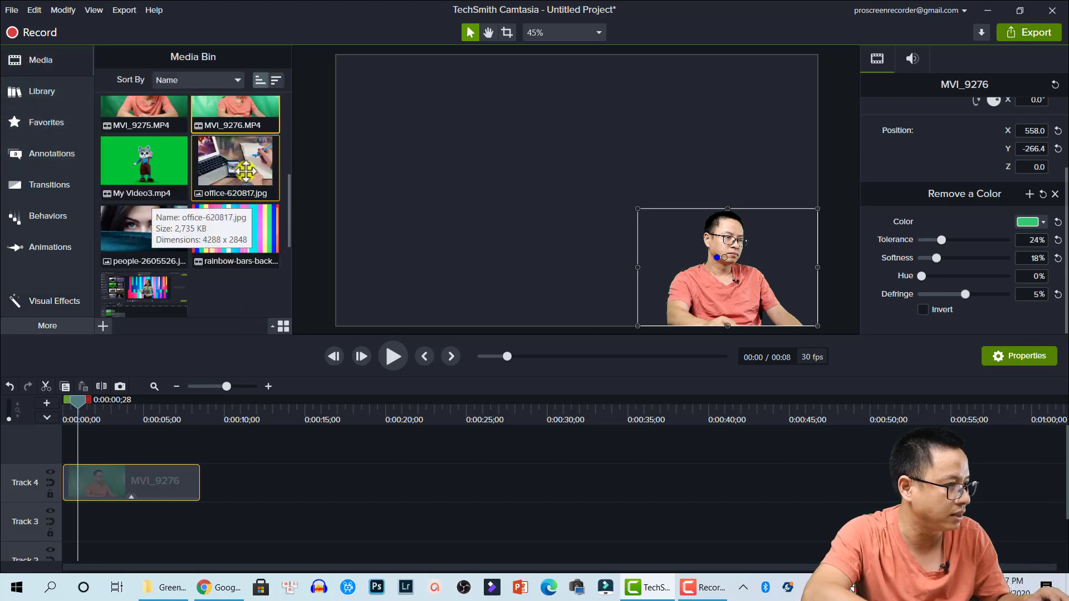
{"action": "left_click_drag", "start_coordinate": [235, 167], "coordinate": [231, 449]}
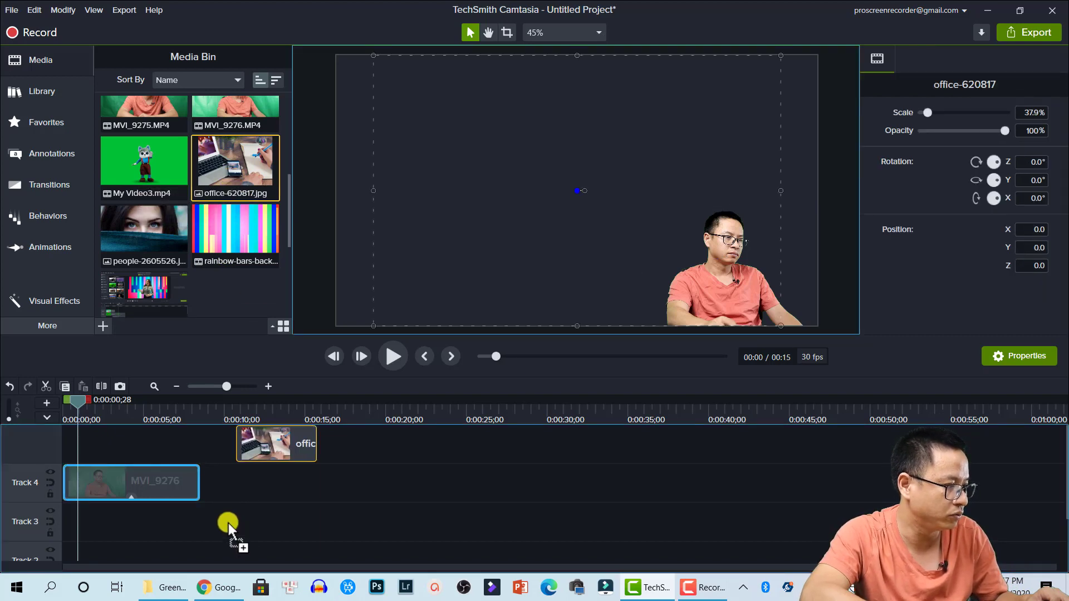
{"action": "left_click_drag", "start_coordinate": [276, 443], "coordinate": [109, 521]}
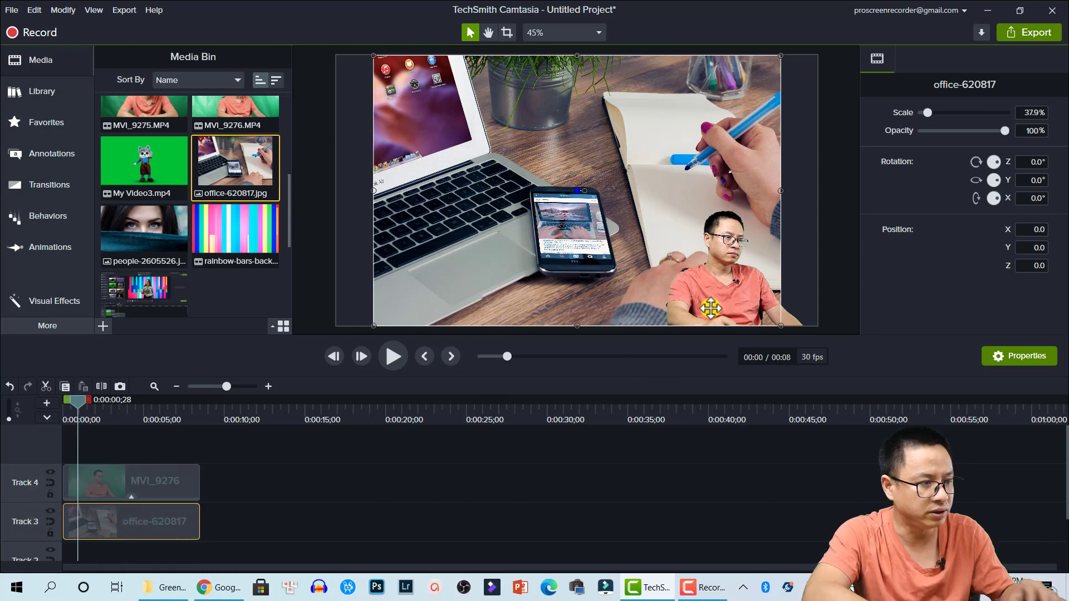
{"action": "left_click", "coordinate": [393, 356]}
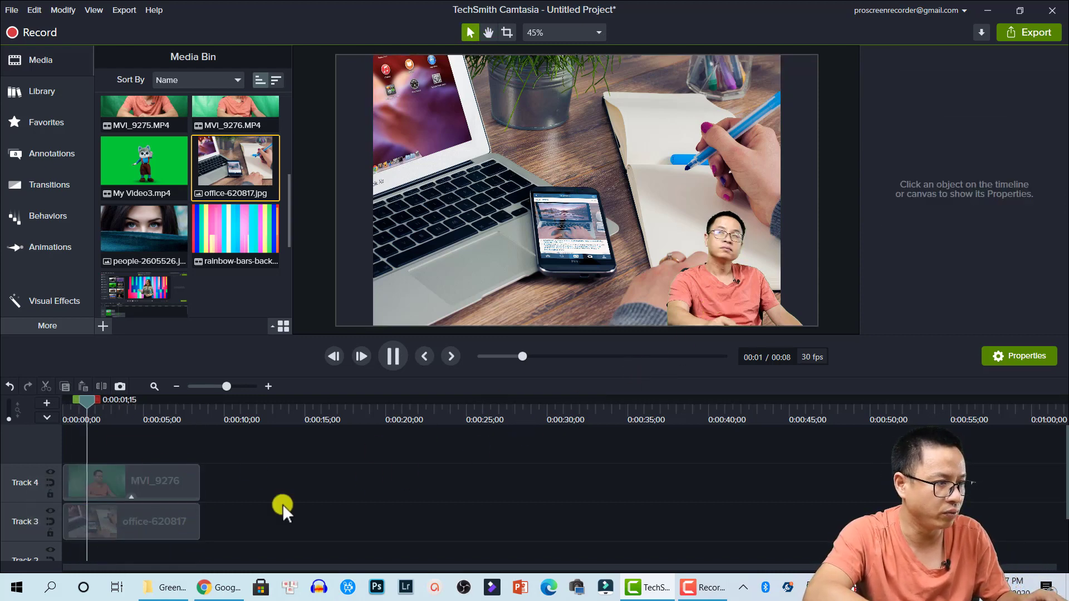
{"action": "left_click", "coordinate": [131, 522]}
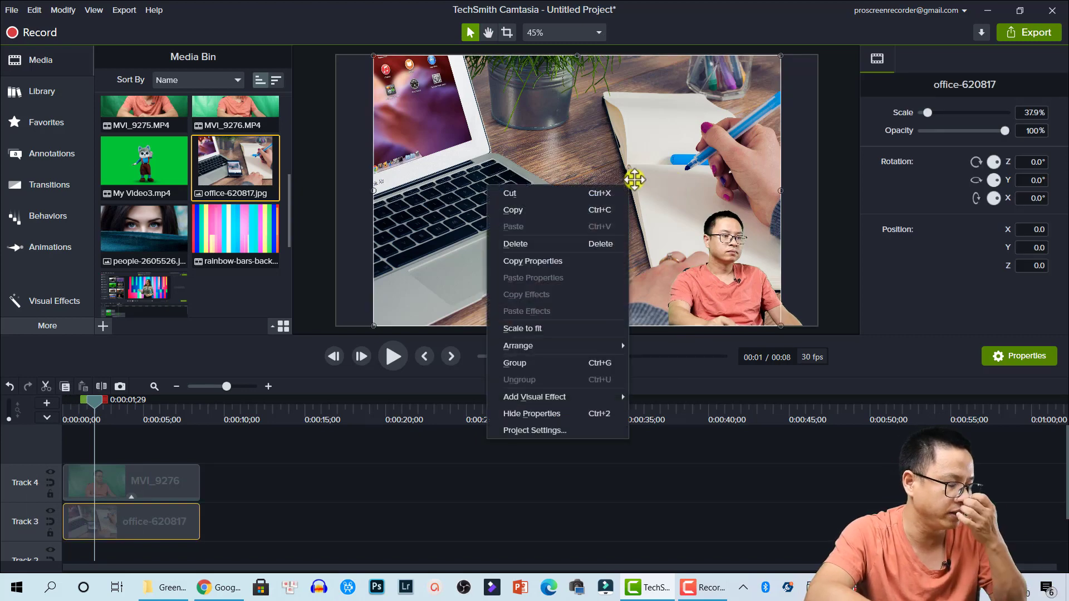
{"action": "mouse_move", "coordinate": [530, 330]}
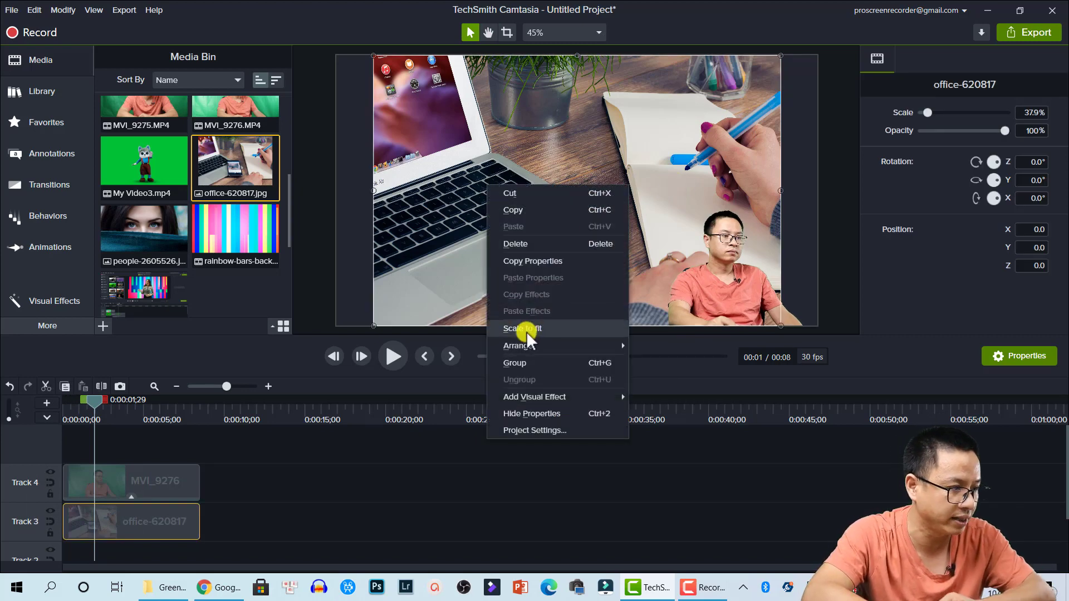
Step: Scale the office background to fit and enlarge it to 67.9%, then select the presenter
{"action": "left_click", "coordinate": [522, 329]}
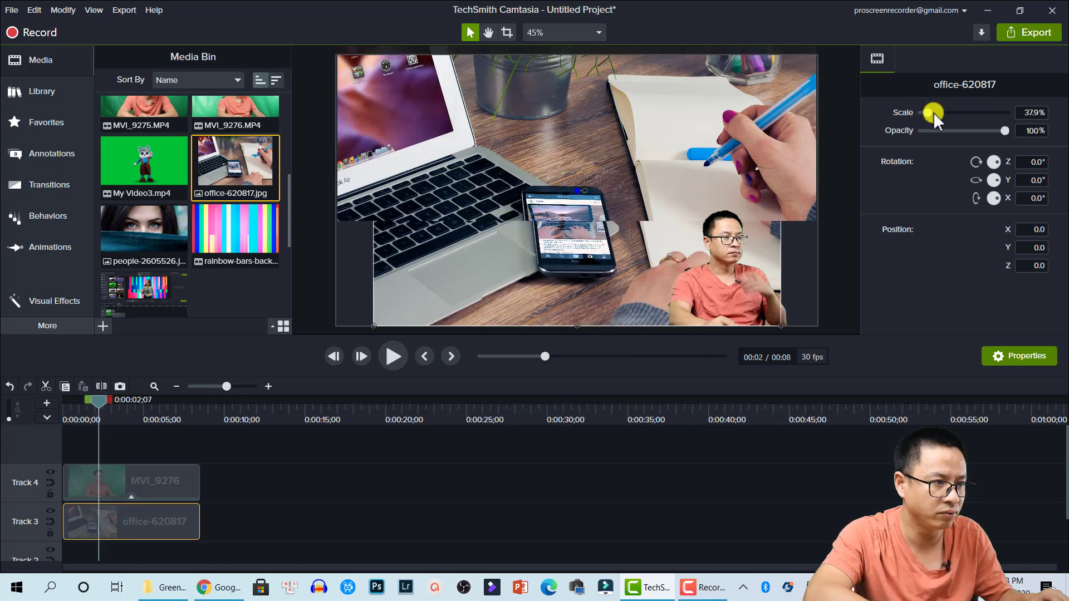
{"action": "left_click_drag", "start_coordinate": [934, 112], "coordinate": [962, 112]}
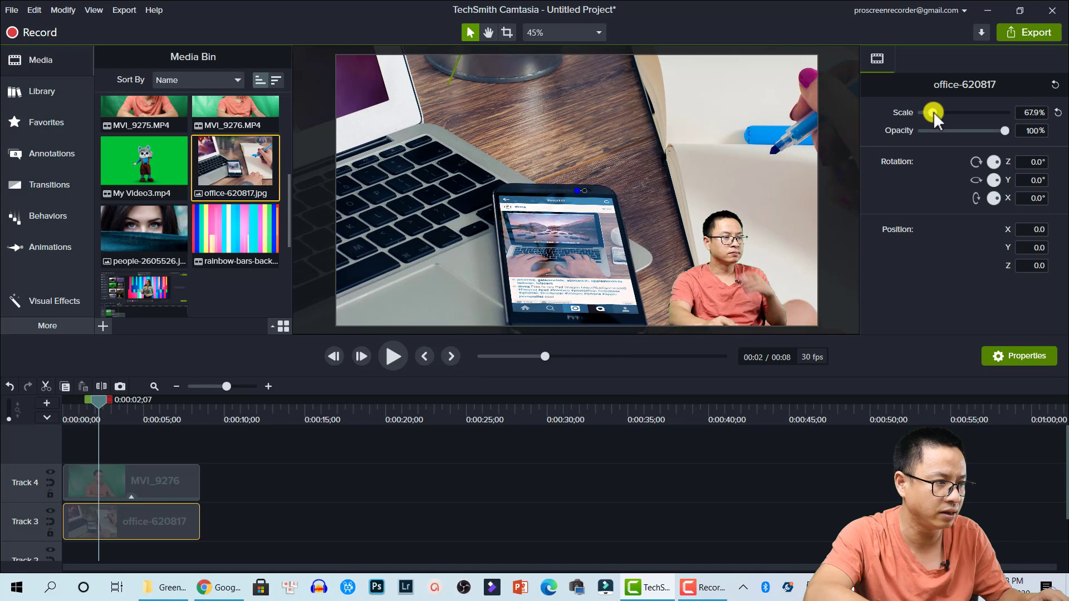
{"action": "left_click", "coordinate": [132, 482]}
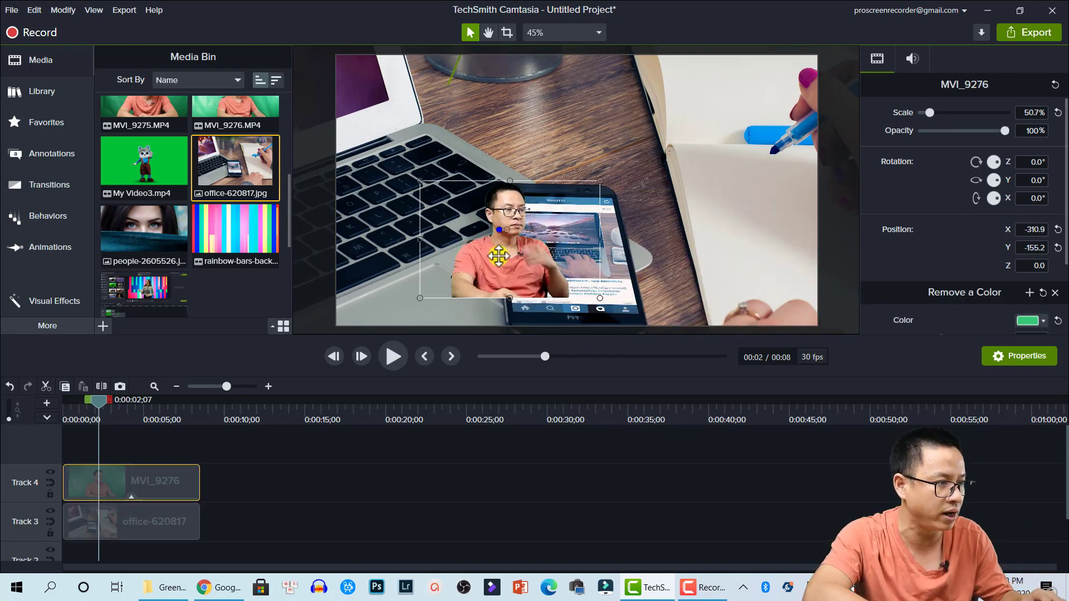
Step: Move the presenter to the lower-left corner at position -643.6, -266.4
{"action": "left_click_drag", "start_coordinate": [498, 256], "coordinate": [429, 283]}
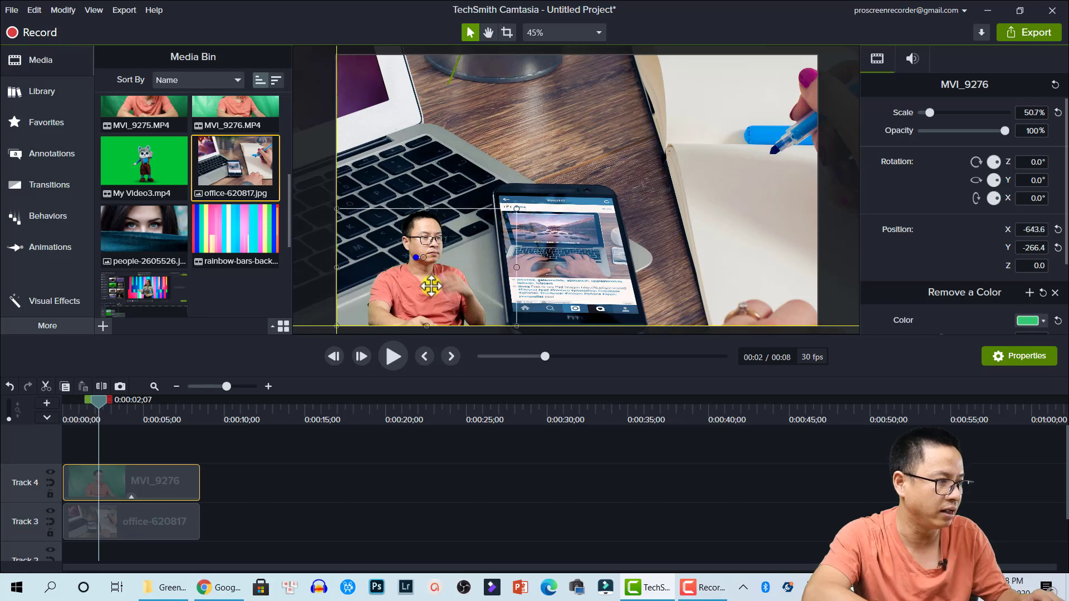
{"action": "left_click", "coordinate": [363, 479]}
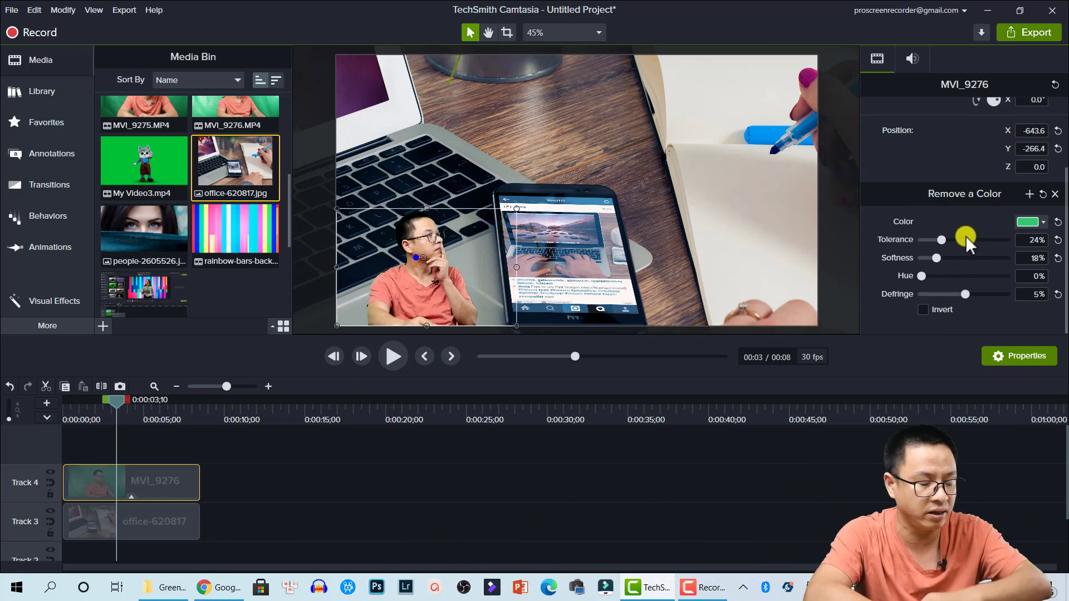
{"action": "mouse_move", "coordinate": [921, 276]}
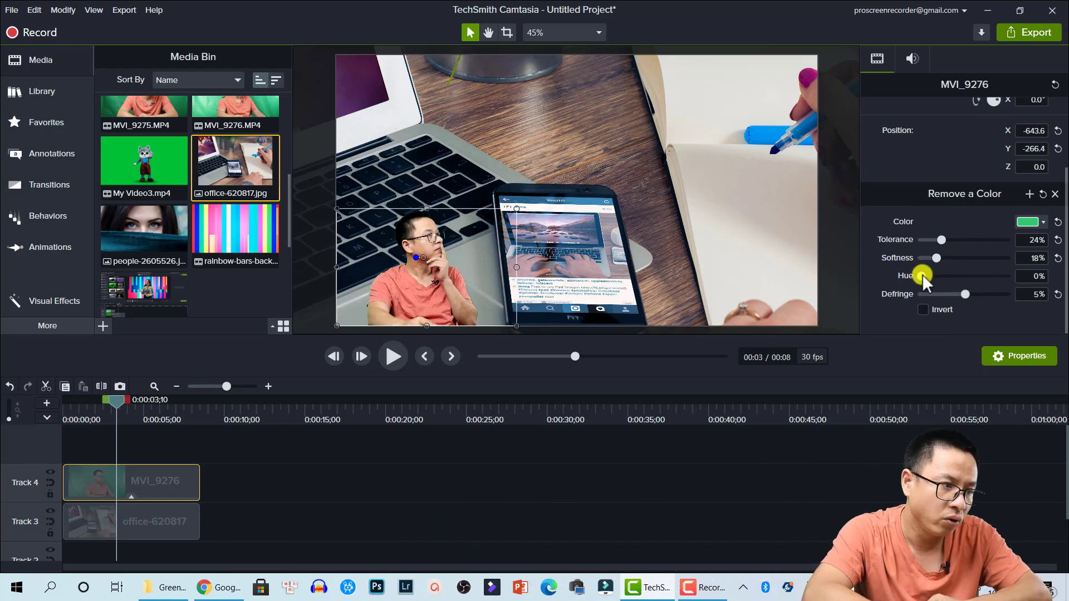
Step: Raise the presenter's Remove a Color hue from 0% through 3% and 13% to 70%
{"action": "left_click_drag", "start_coordinate": [923, 276], "coordinate": [927, 275]}
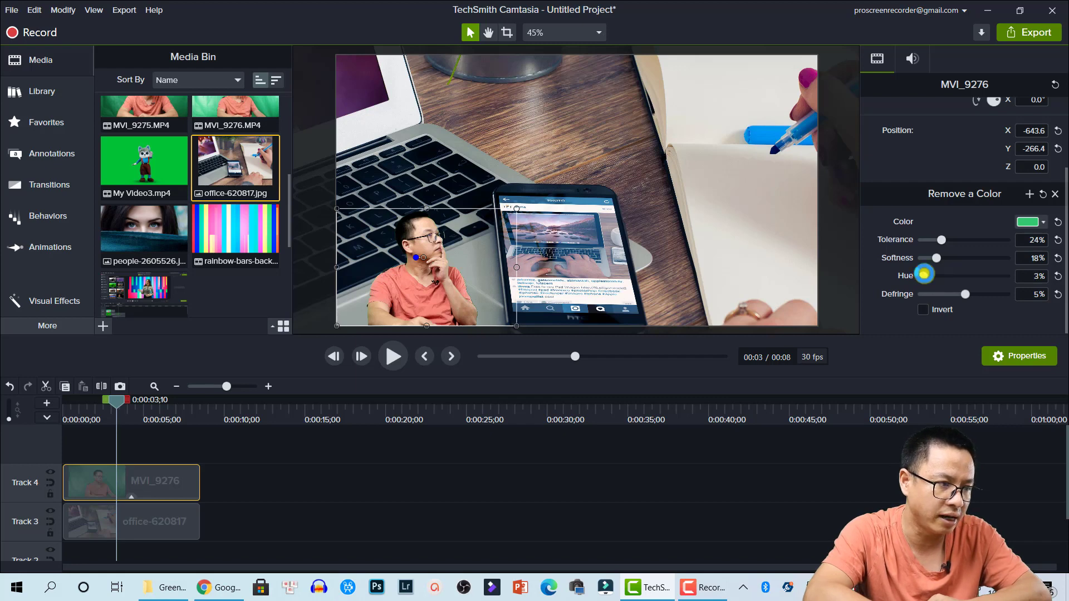
{"action": "left_click_drag", "start_coordinate": [924, 276], "coordinate": [937, 276]}
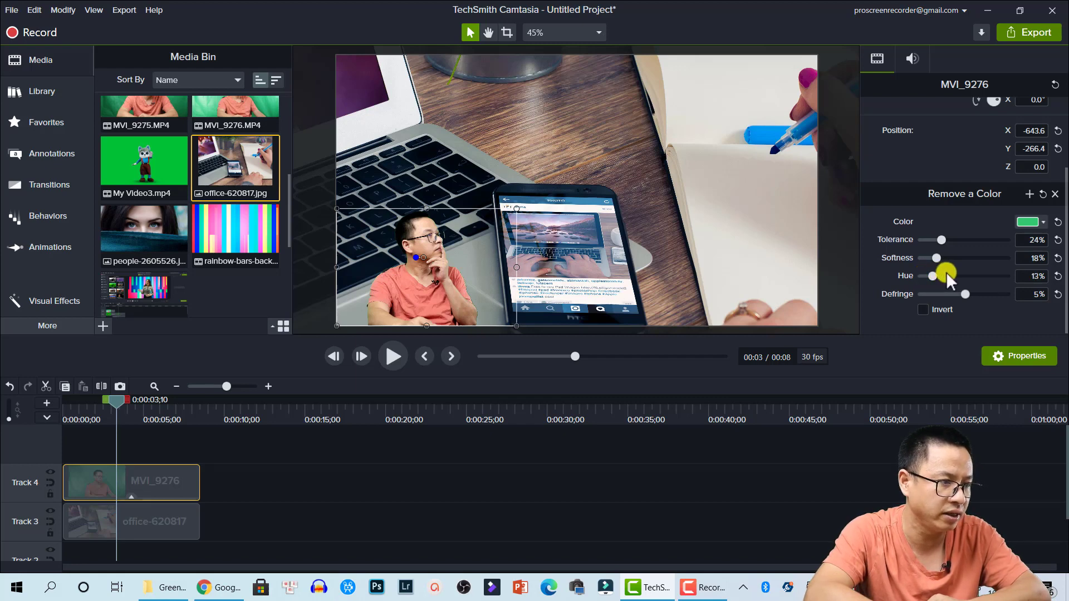
{"action": "left_click_drag", "start_coordinate": [937, 276], "coordinate": [978, 276]}
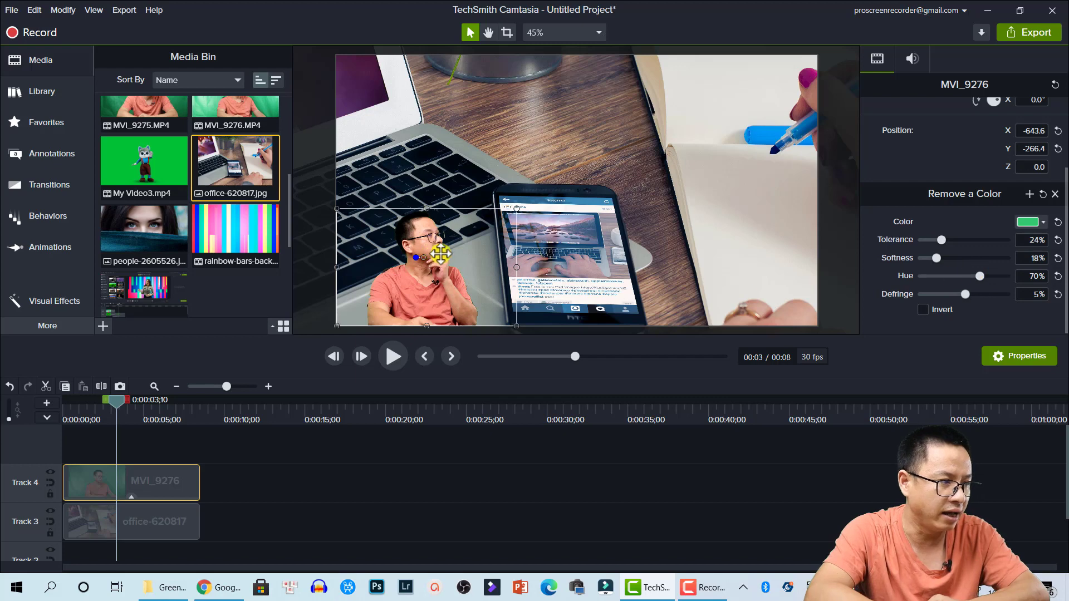